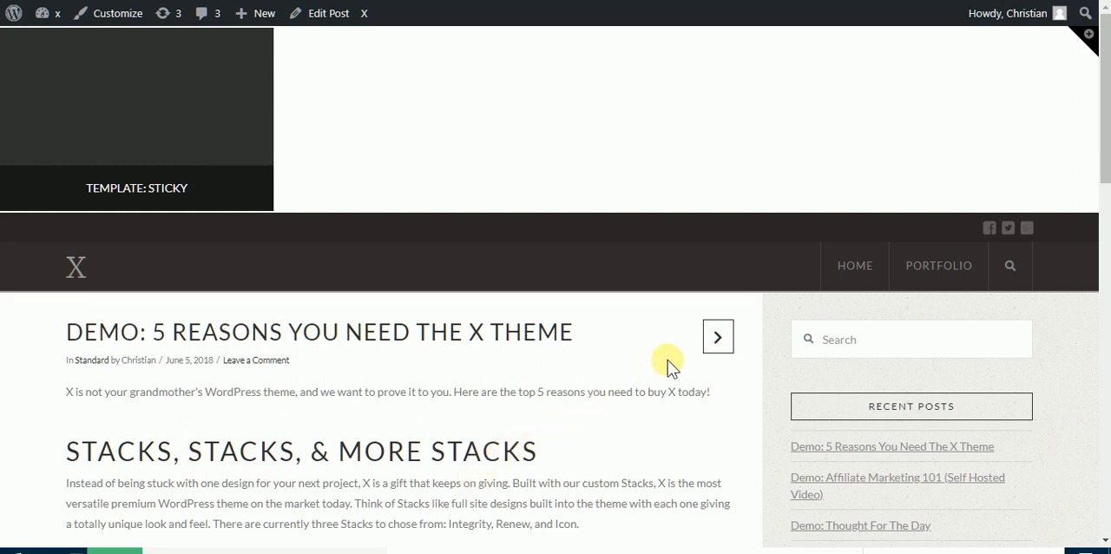
mouse_move(784, 315)
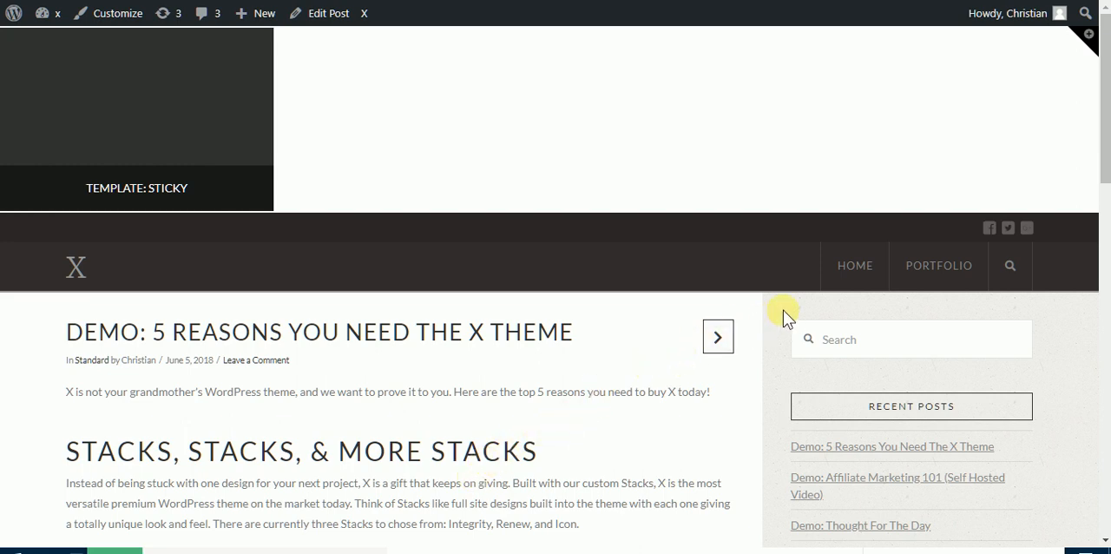
mouse_move(941, 41)
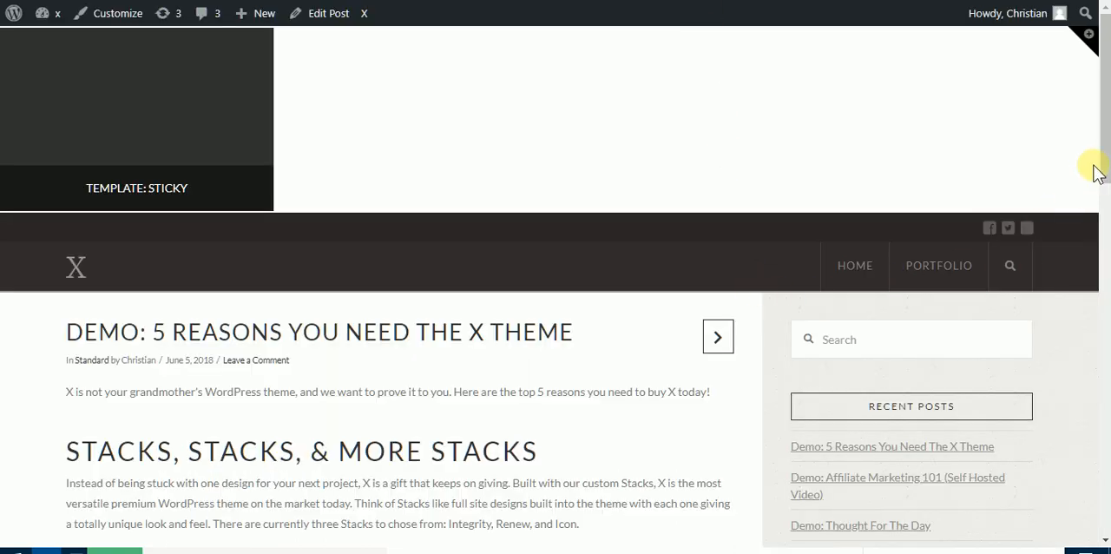
- Scroll down the X theme demo post to watch the sidebar scroll away
scroll("down", 3)
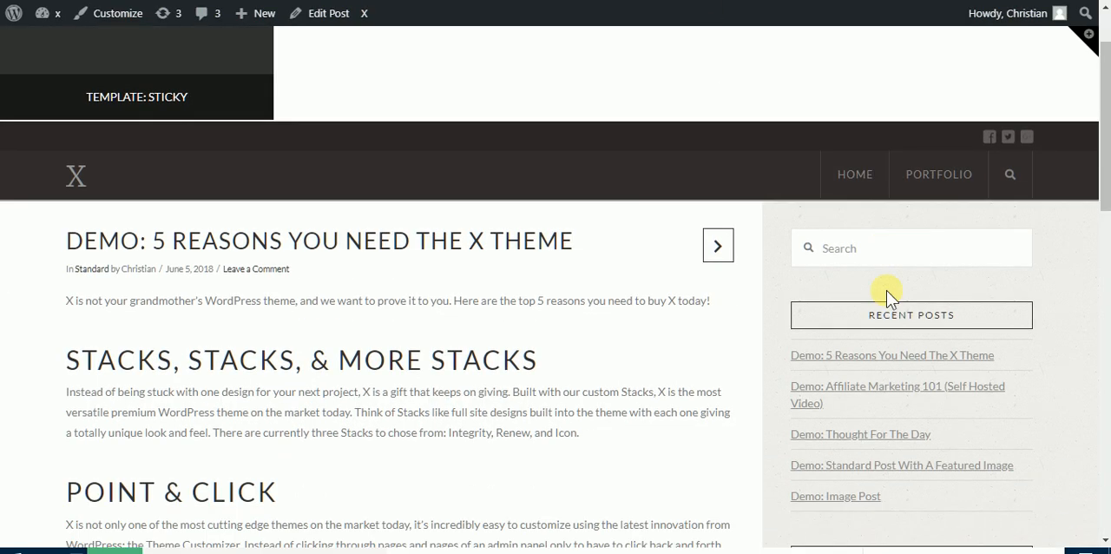
scroll("down", 3)
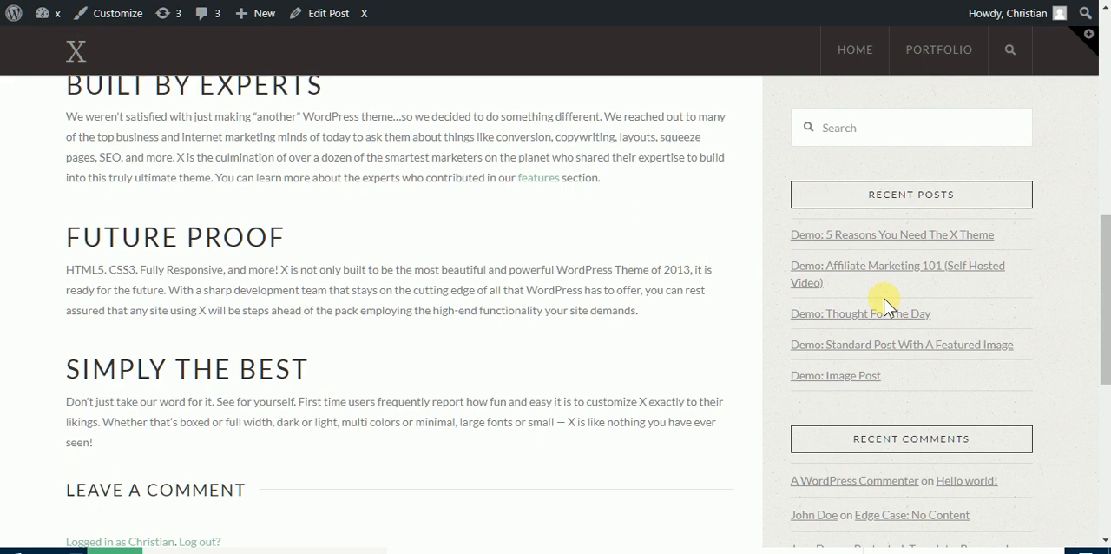
scroll("down", 3)
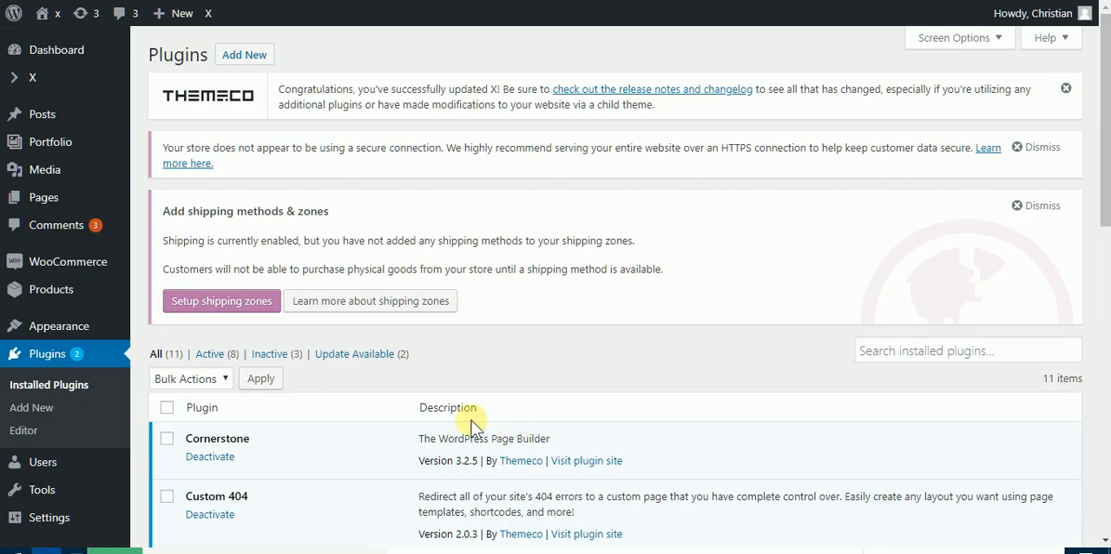
- Open the Sticky Menu (or Anything!) settings and save them with no sticky element
scroll("down", 3)
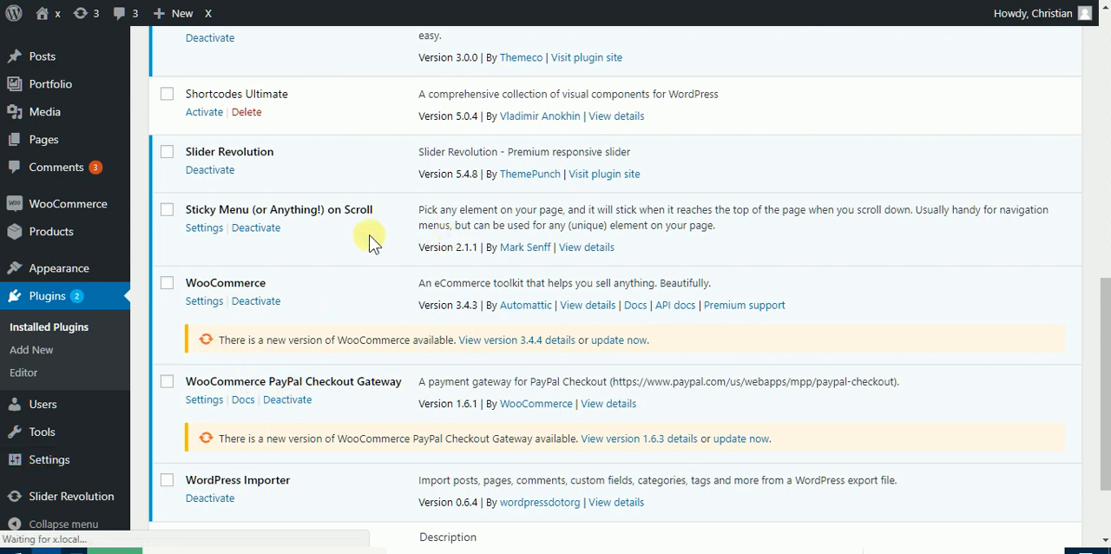
mouse_move(444, 262)
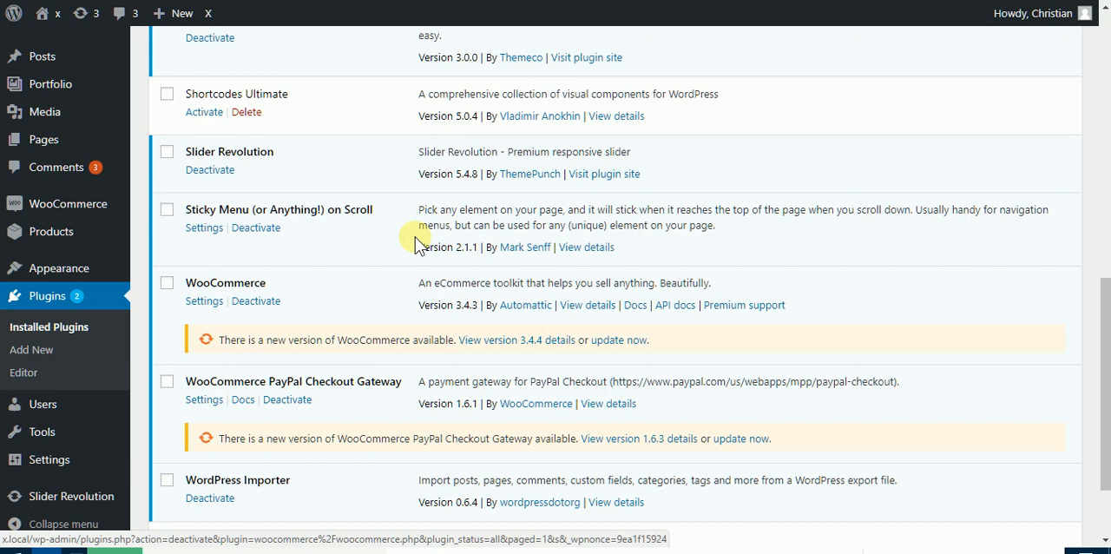
left_click(204, 228)
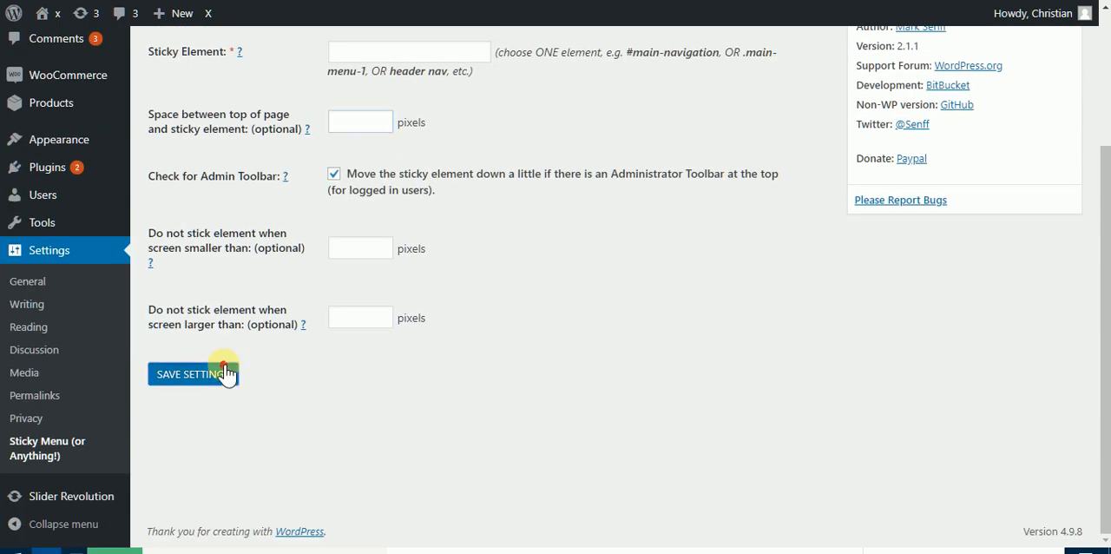
left_click(192, 373)
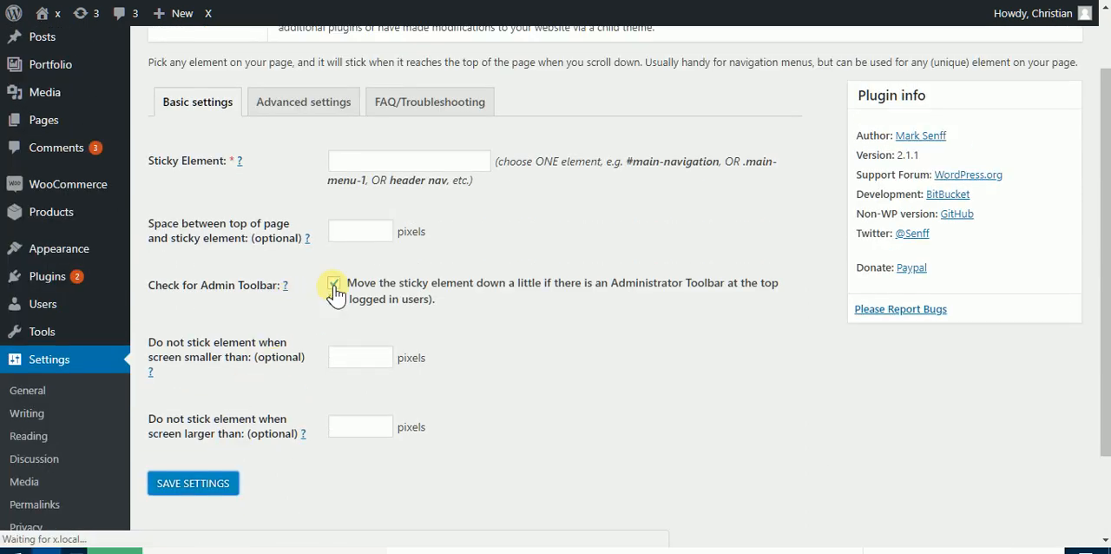
left_click(334, 282)
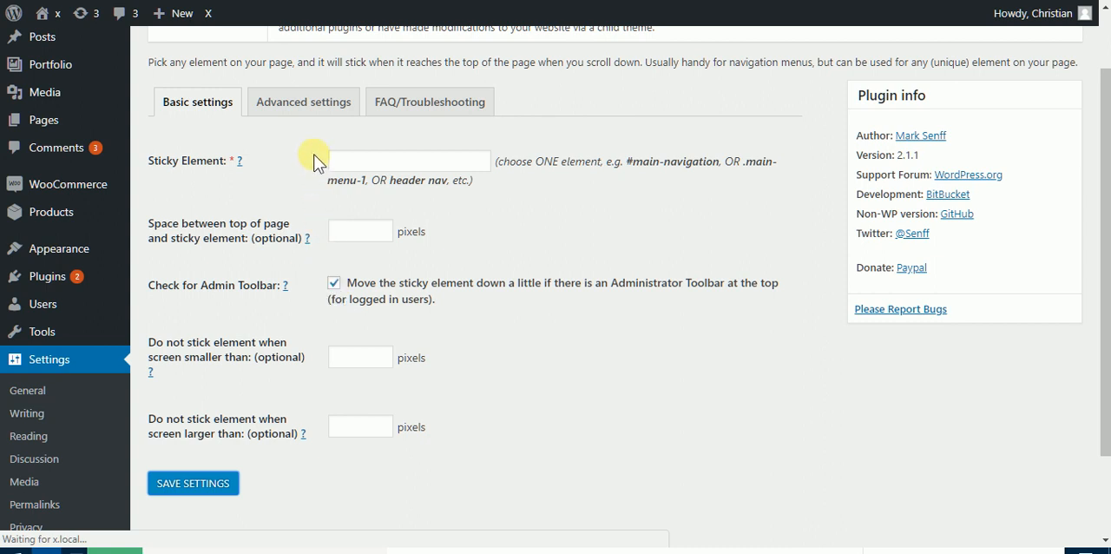
mouse_move(319, 139)
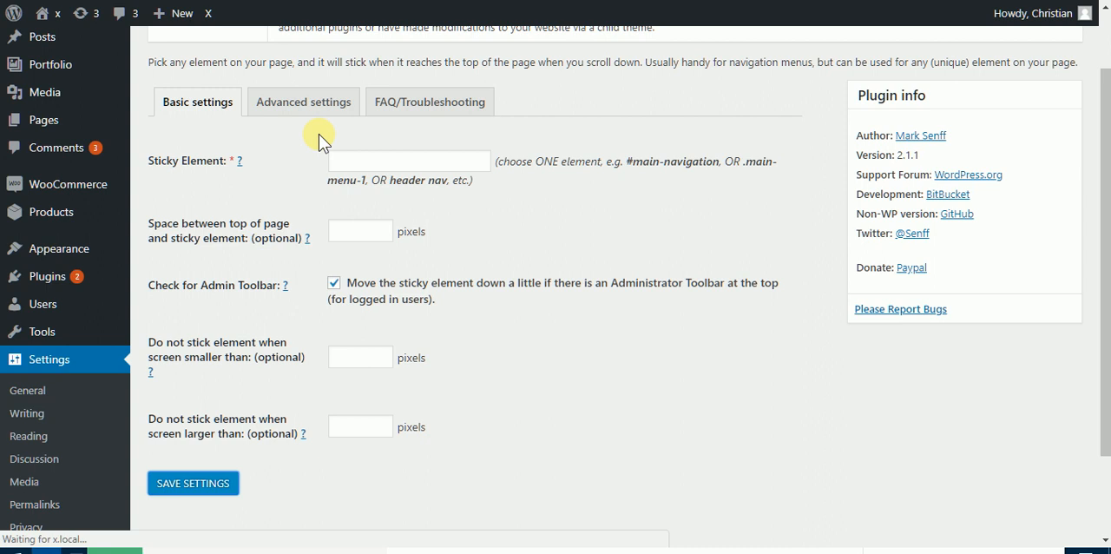
- Switch to the plugin's Advanced settings and save them again
left_click(192, 482)
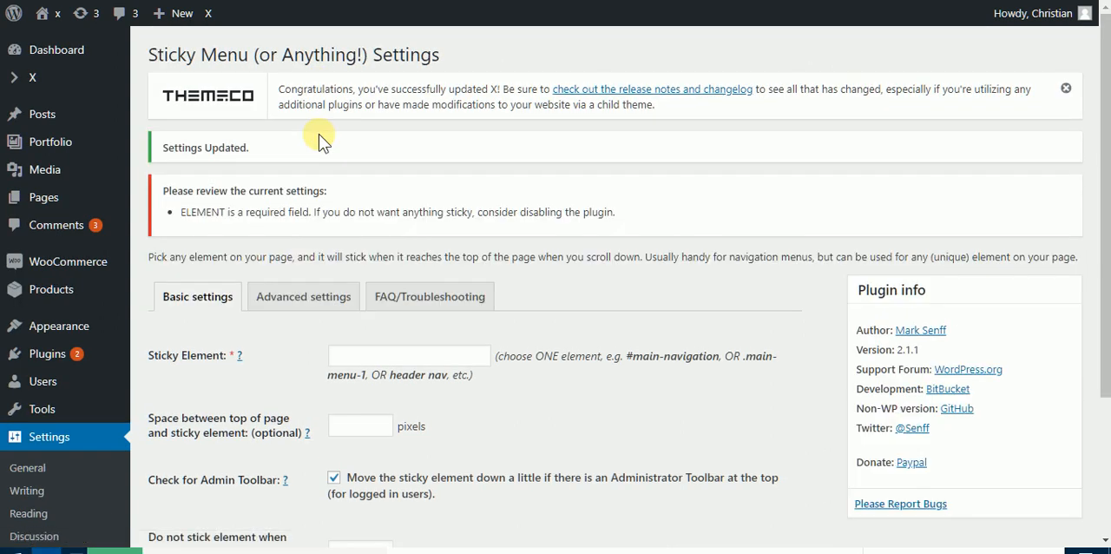
left_click(302, 295)
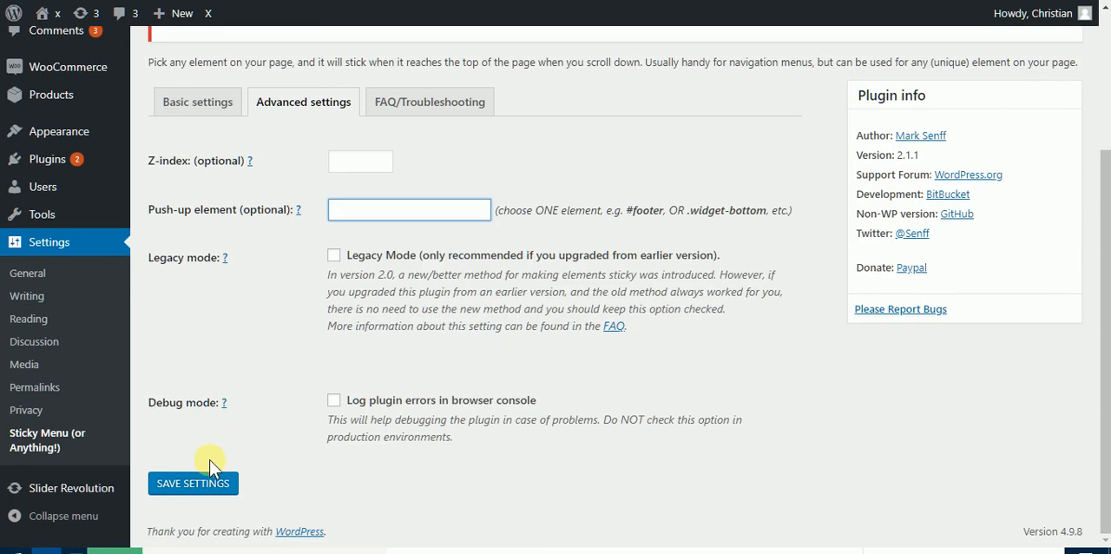
left_click(191, 482)
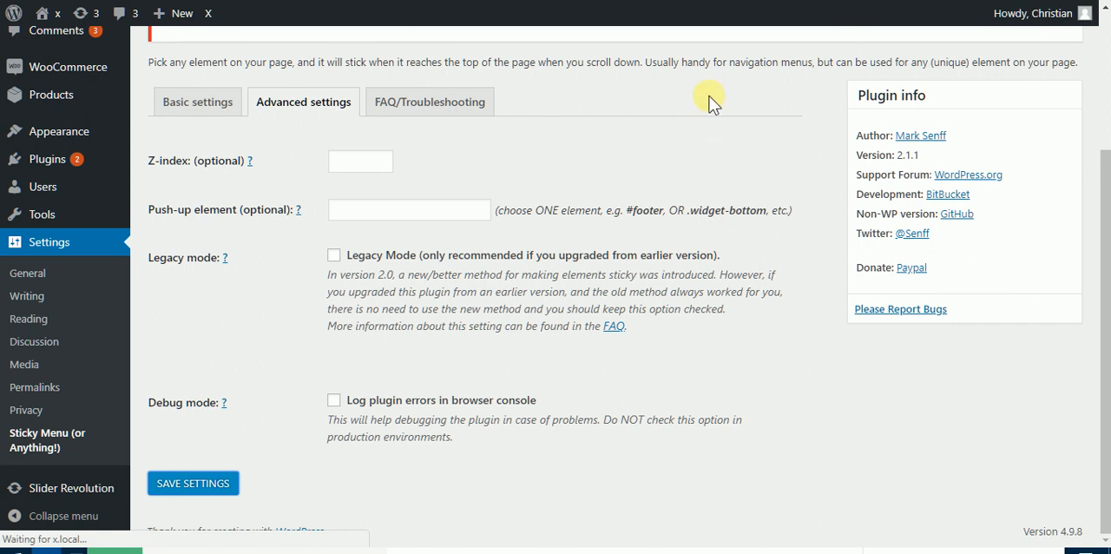
mouse_move(547, 160)
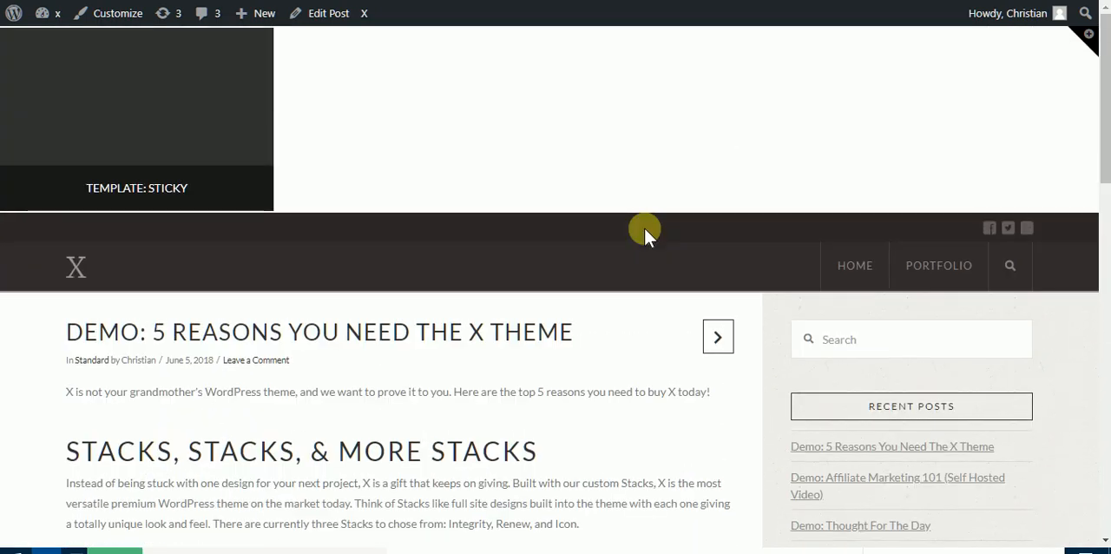
- Inspect the front-end sidebar in DevTools, selecting the aside element with class x-sidebar
scroll("down", 3)
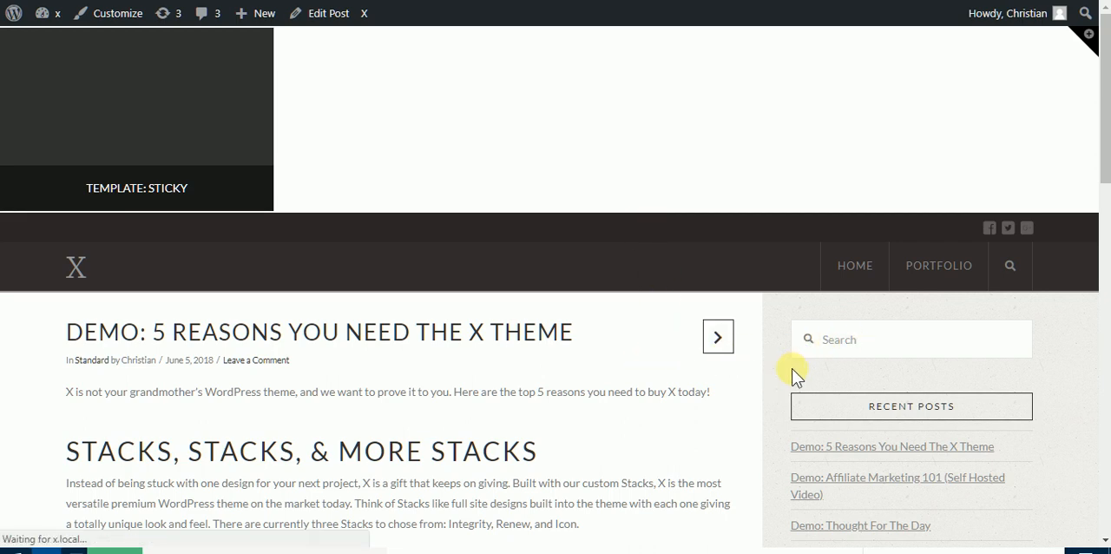
mouse_move(744, 397)
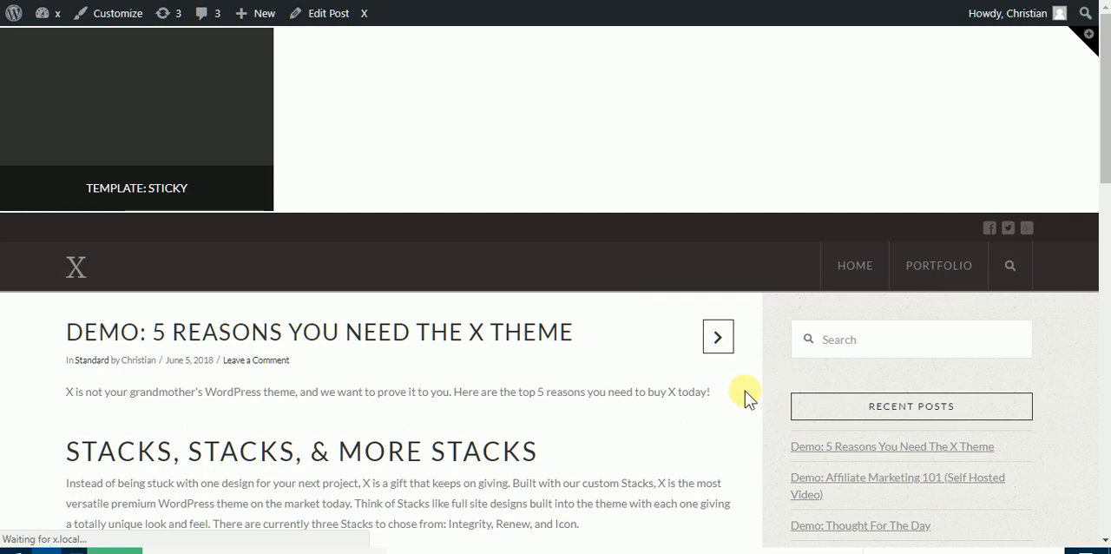
scroll("down", 3)
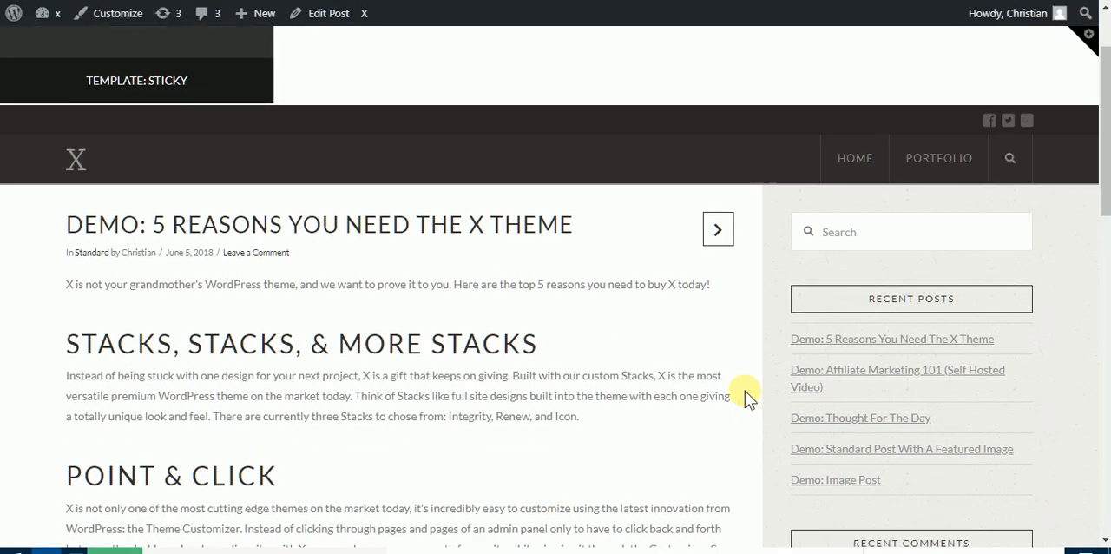
scroll("down", 3)
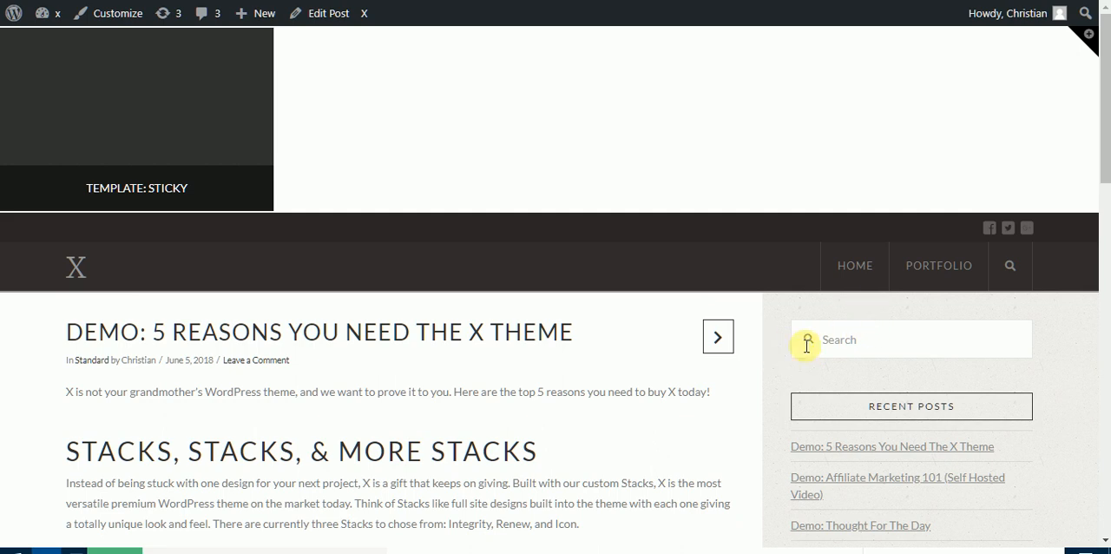
mouse_move(776, 341)
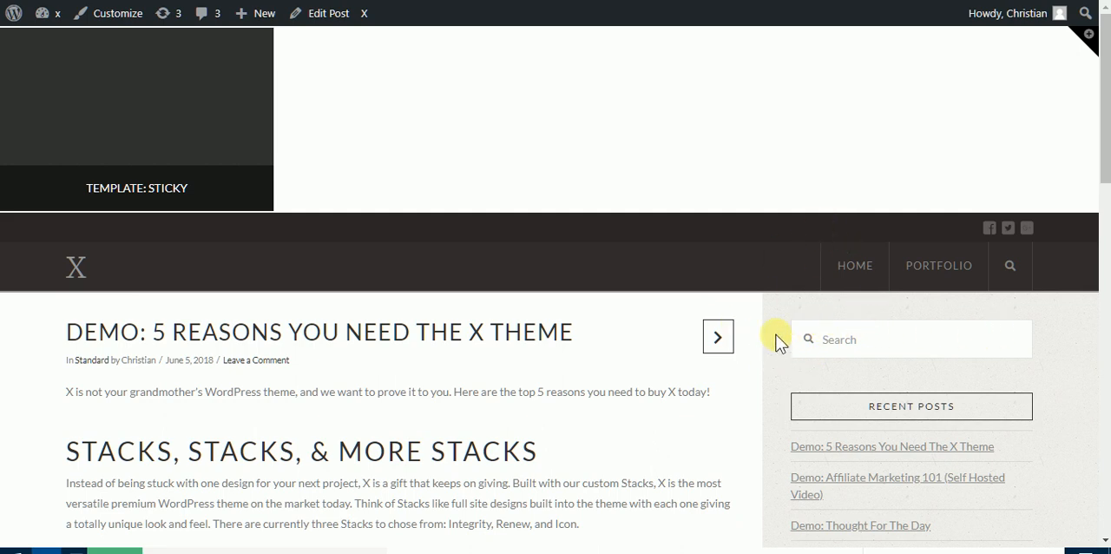
right_click(777, 339)
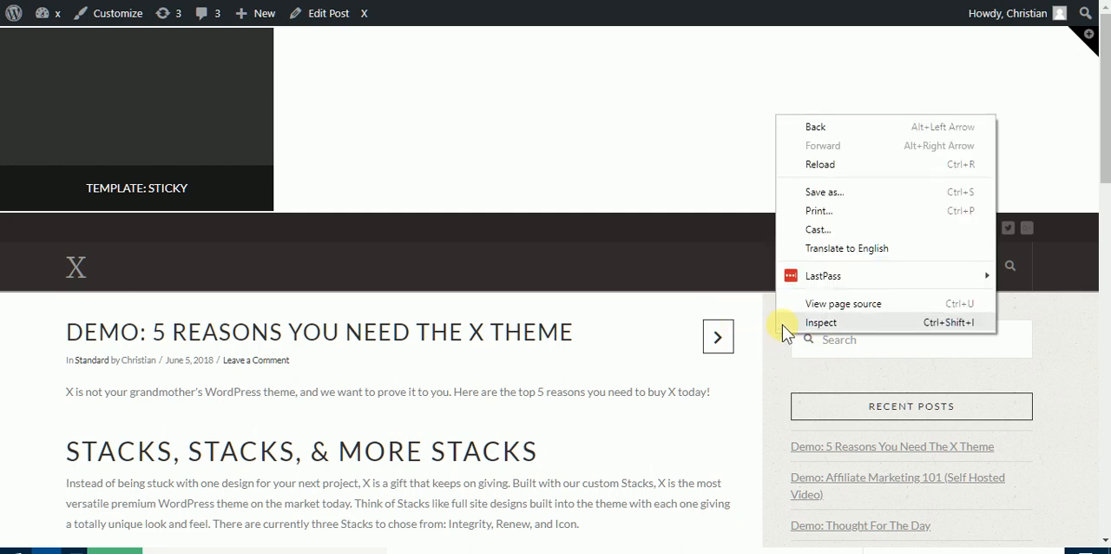
left_click(820, 322)
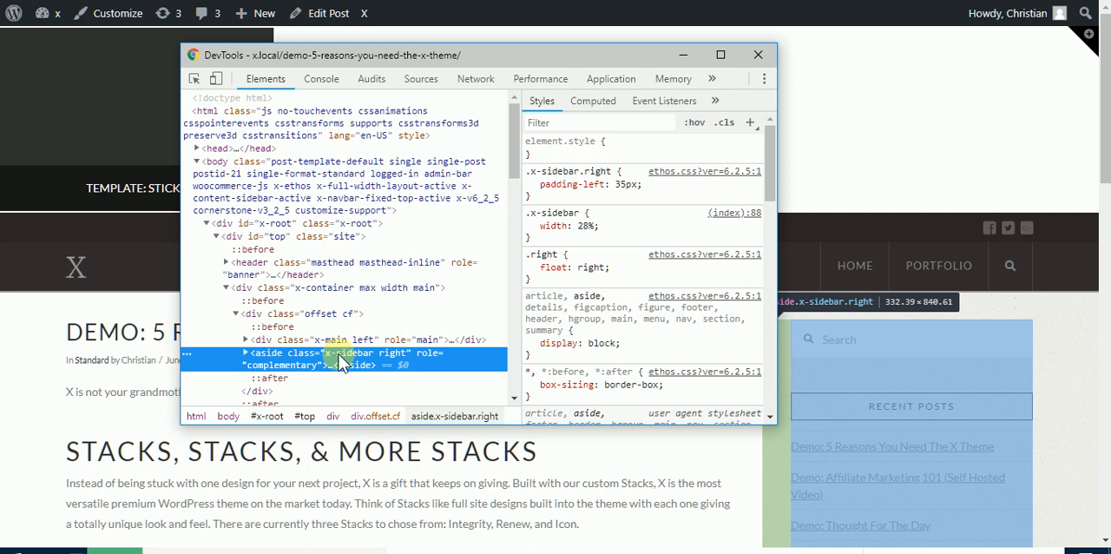
left_click(246, 353)
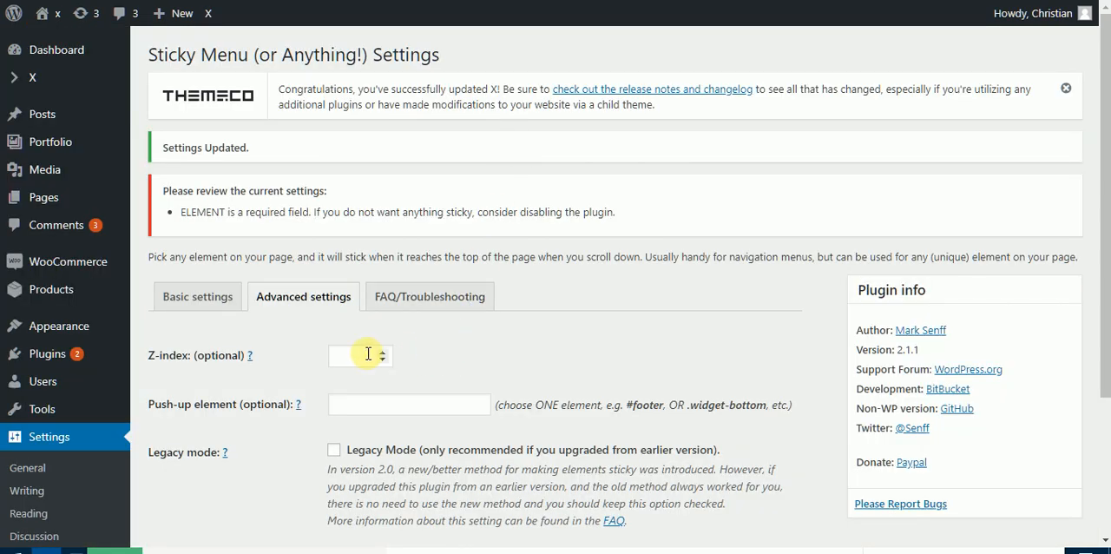
- Enter .x-sidebar as the Sticky Element on the Basic settings tab
left_click(197, 295)
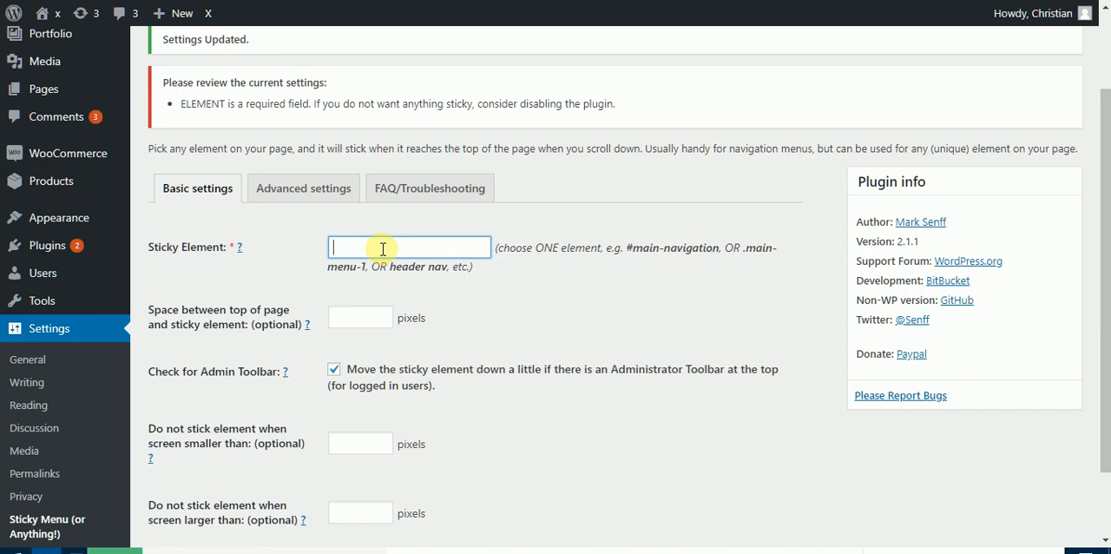
type(".x-sidebar")
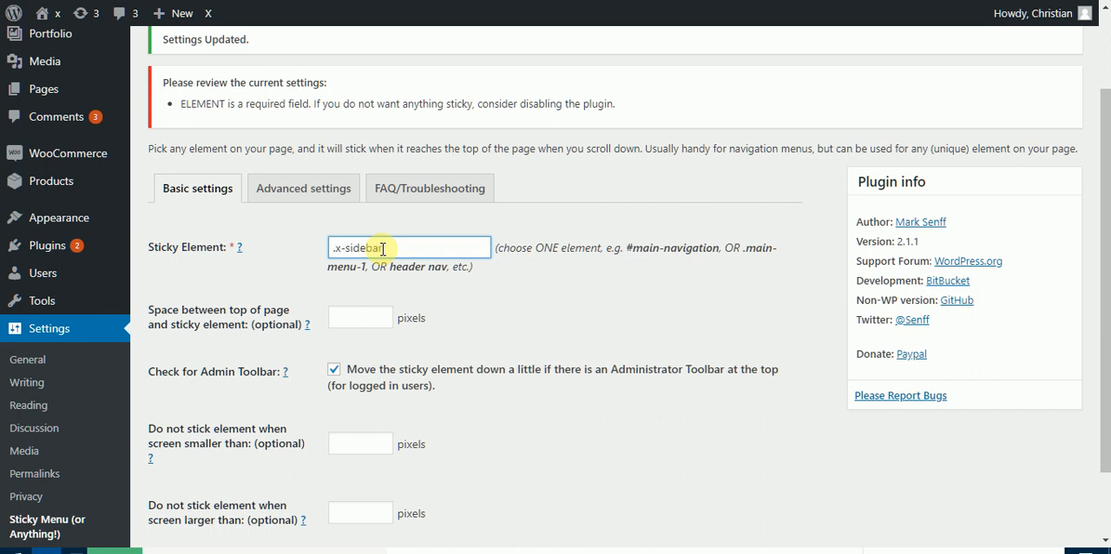
scroll("down", 3)
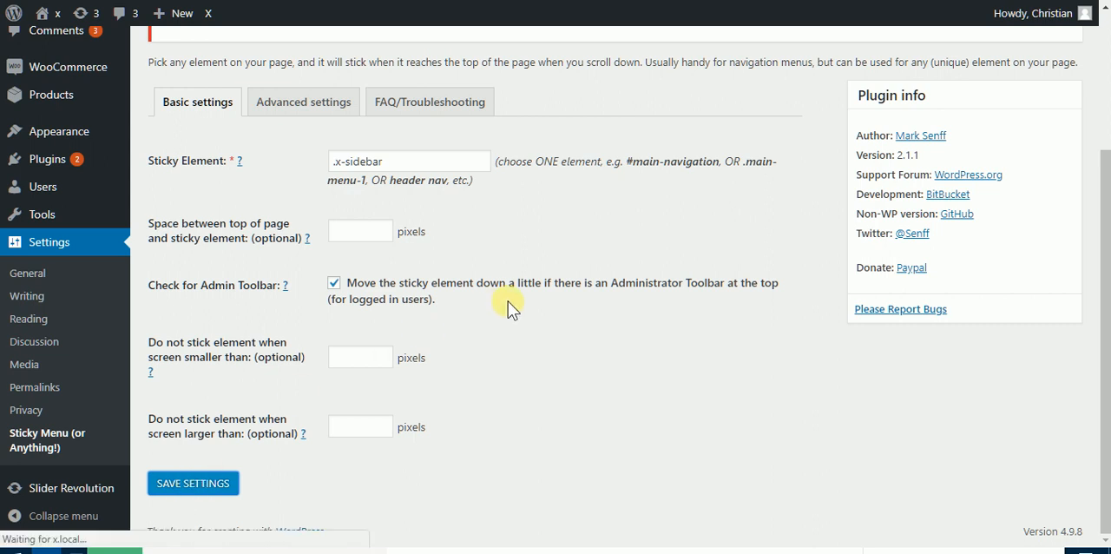
mouse_move(564, 266)
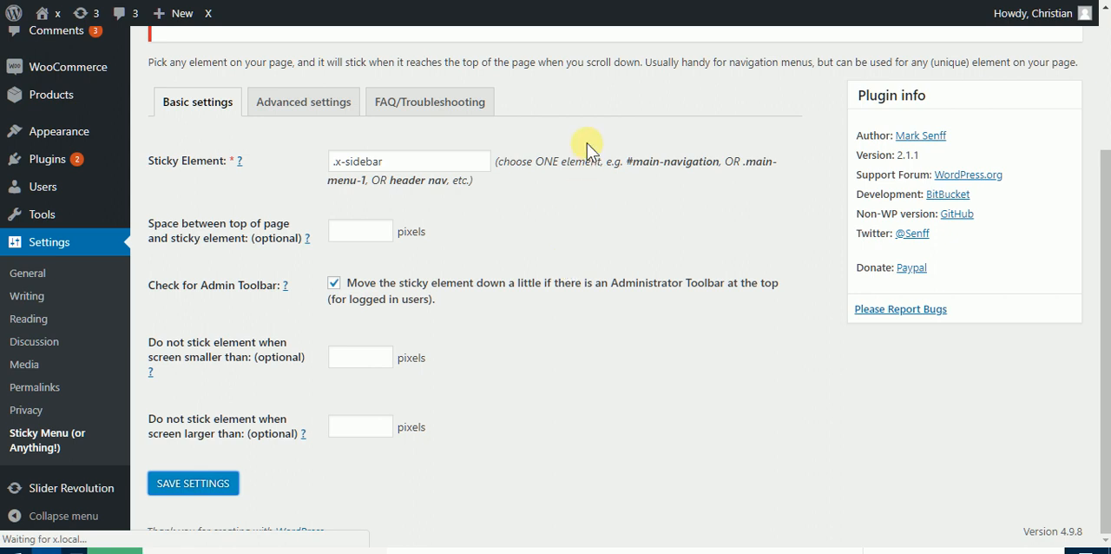
mouse_move(595, 92)
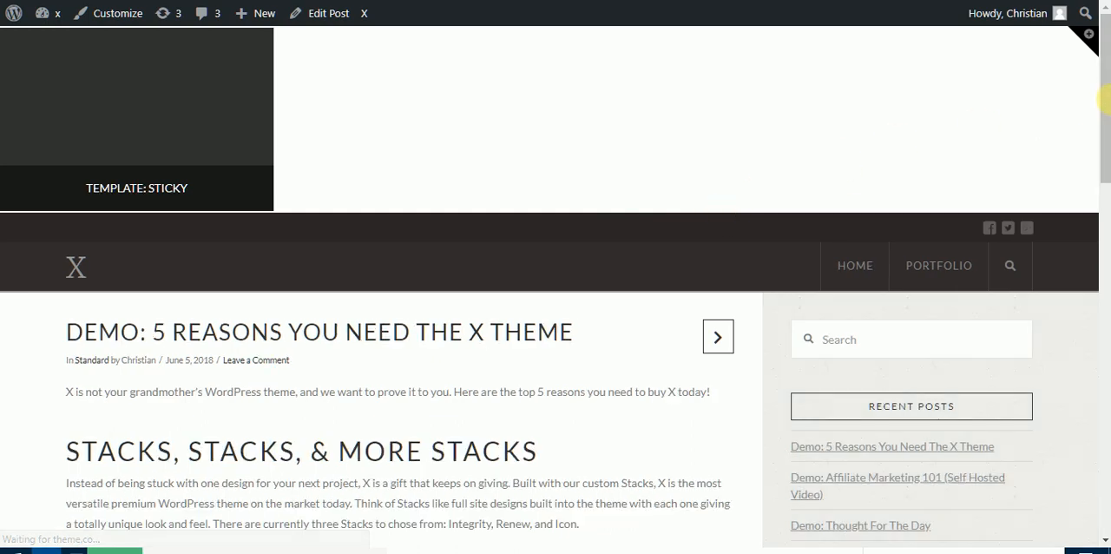
scroll("down", 3)
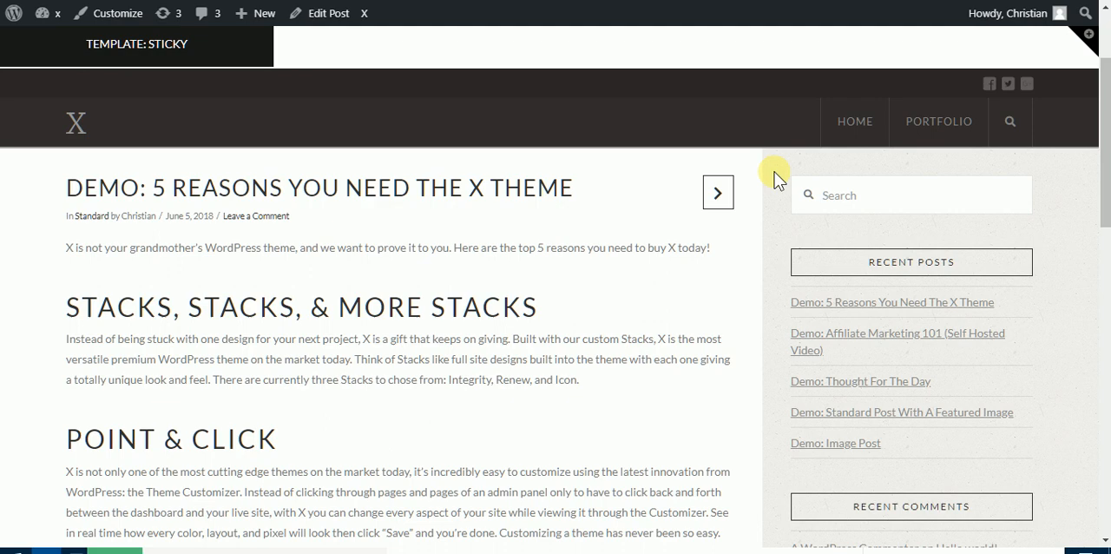
mouse_move(793, 180)
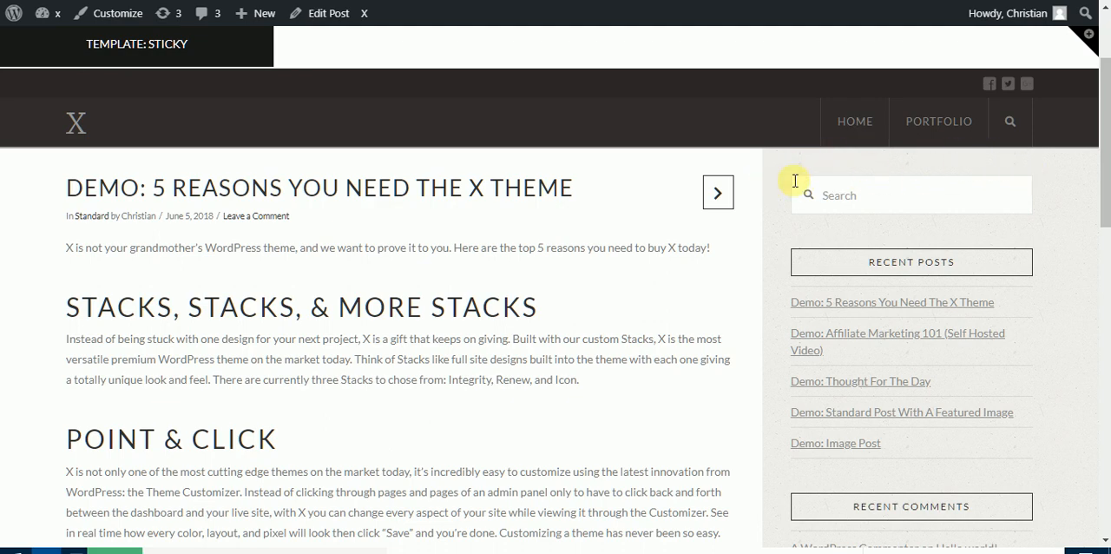
scroll("down", 3)
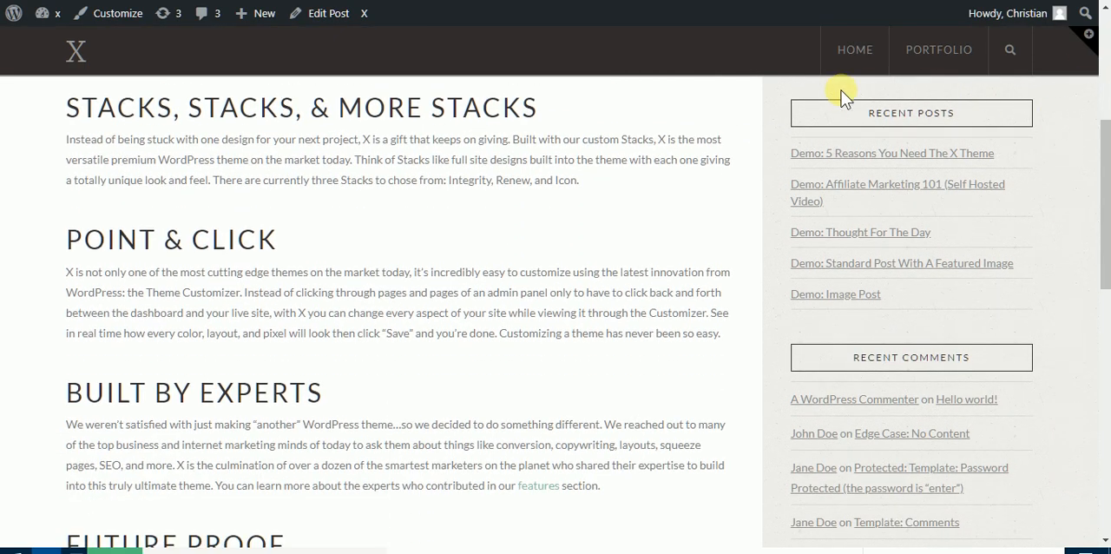
mouse_move(746, 87)
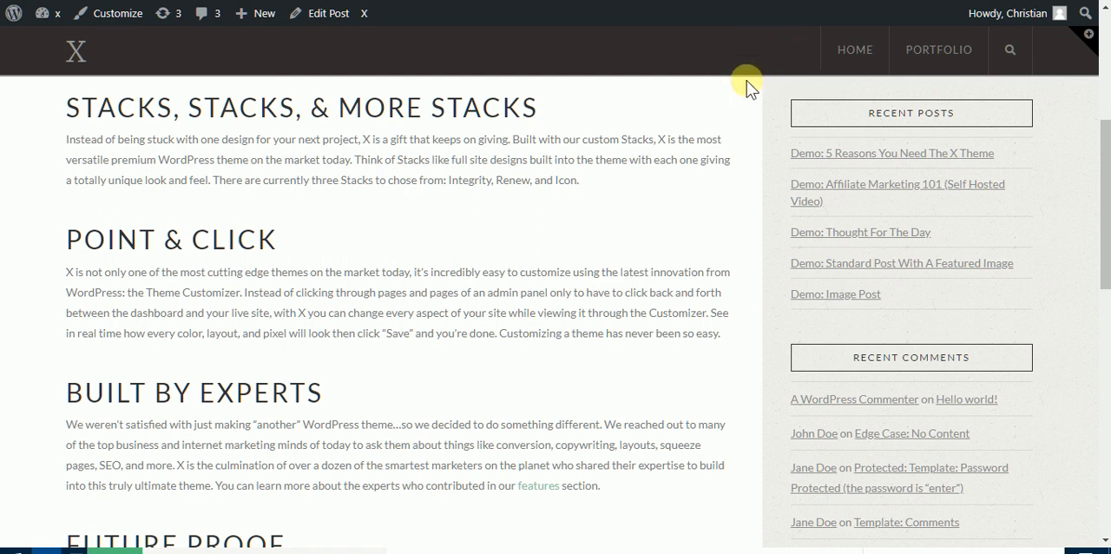
mouse_move(735, 78)
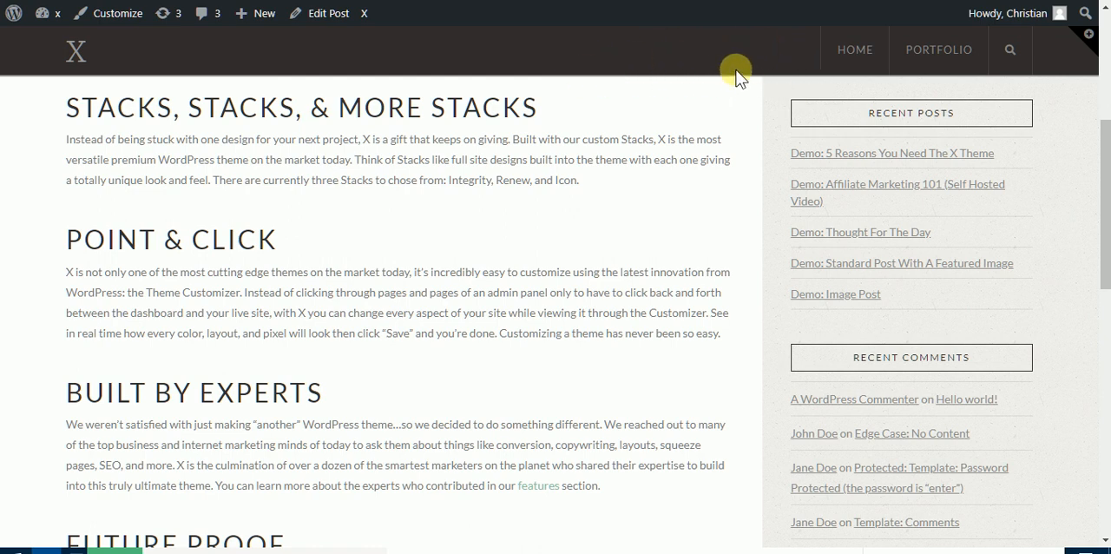
mouse_move(742, 68)
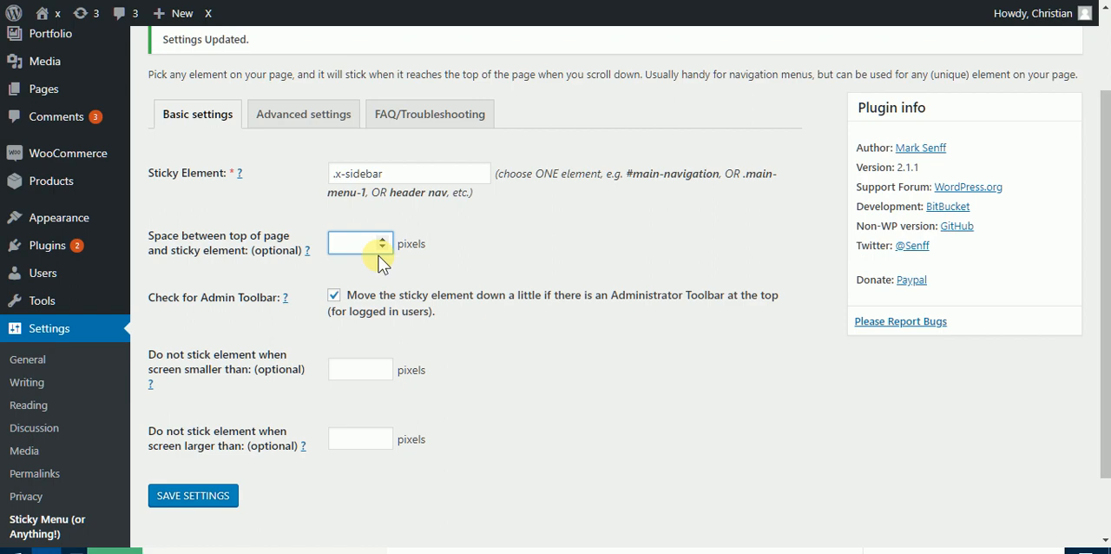
mouse_move(577, 233)
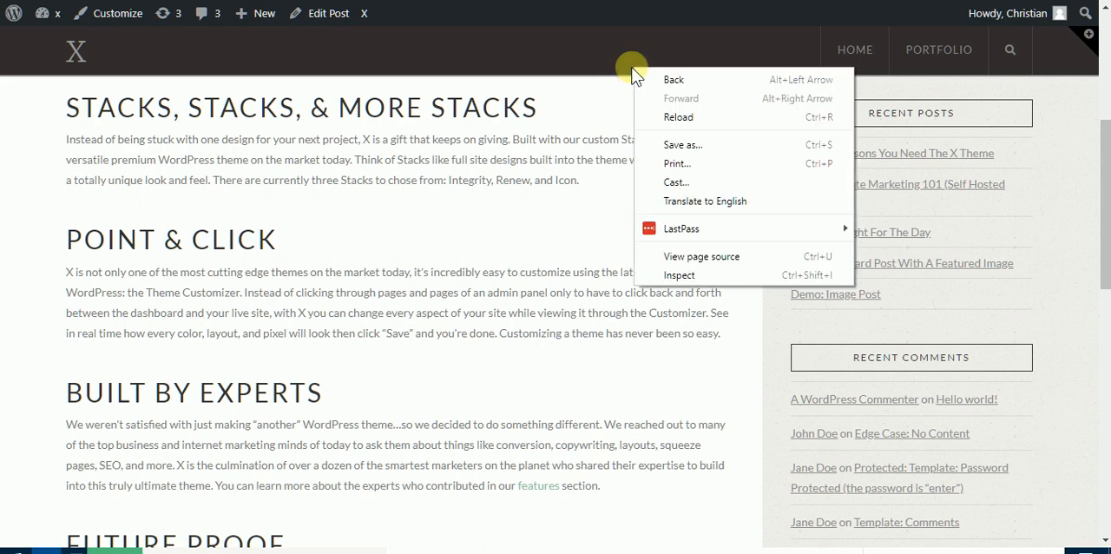
mouse_move(678, 275)
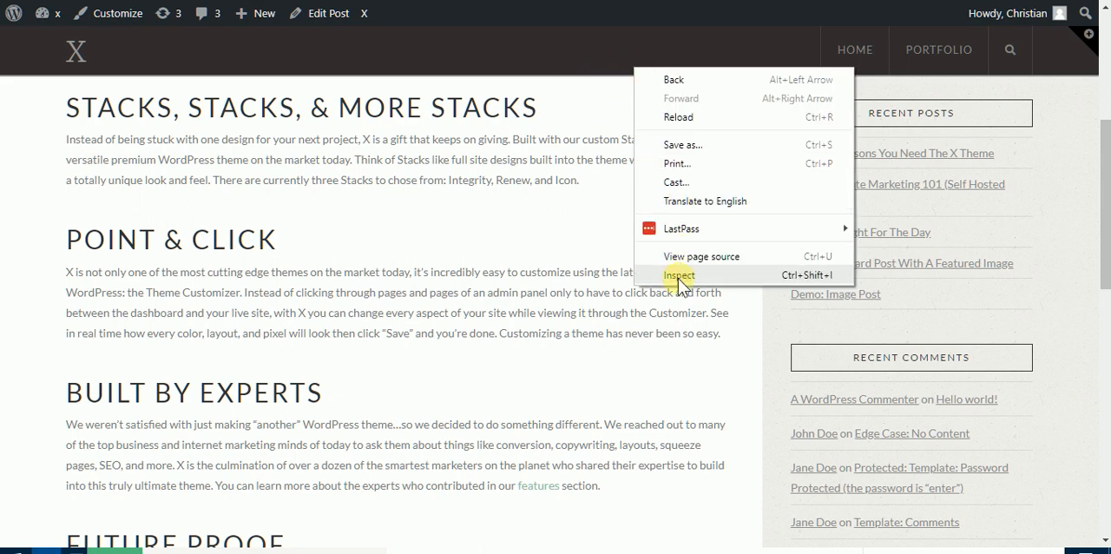
- Inspect div.x-navbar in DevTools and read its 62px height from computed styles
left_click(679, 275)
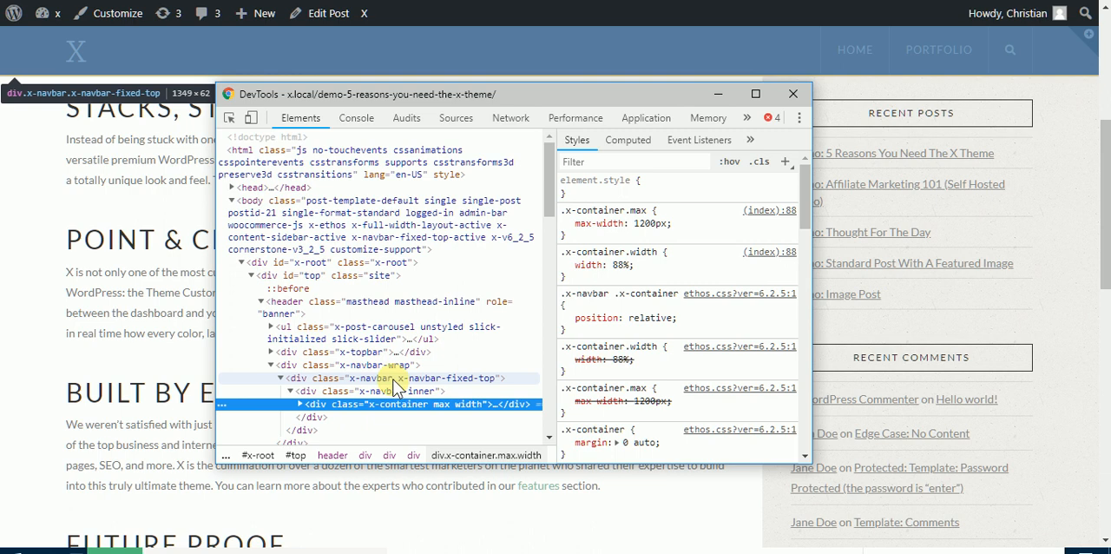
left_click(382, 377)
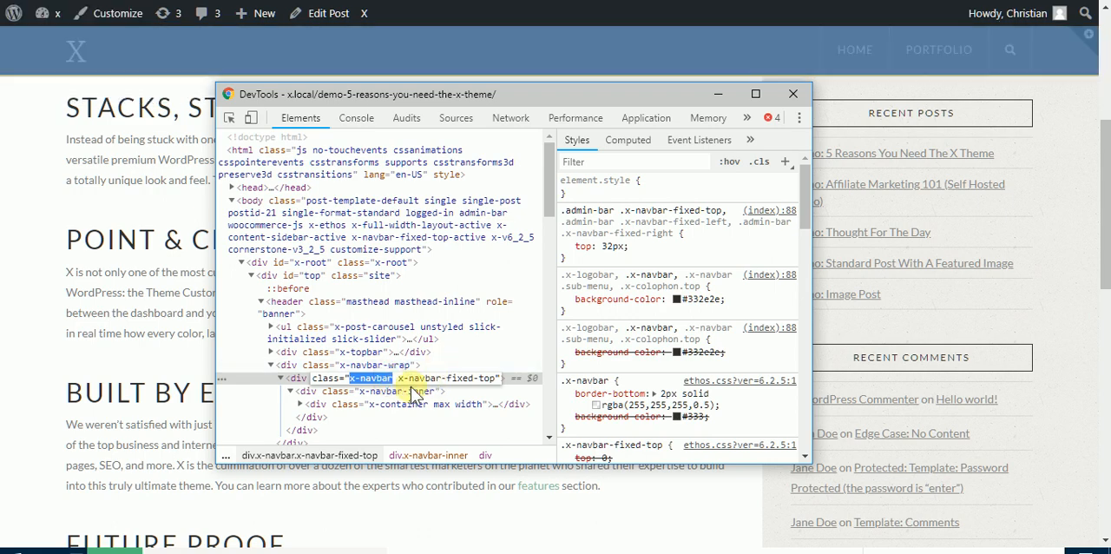
mouse_move(516, 364)
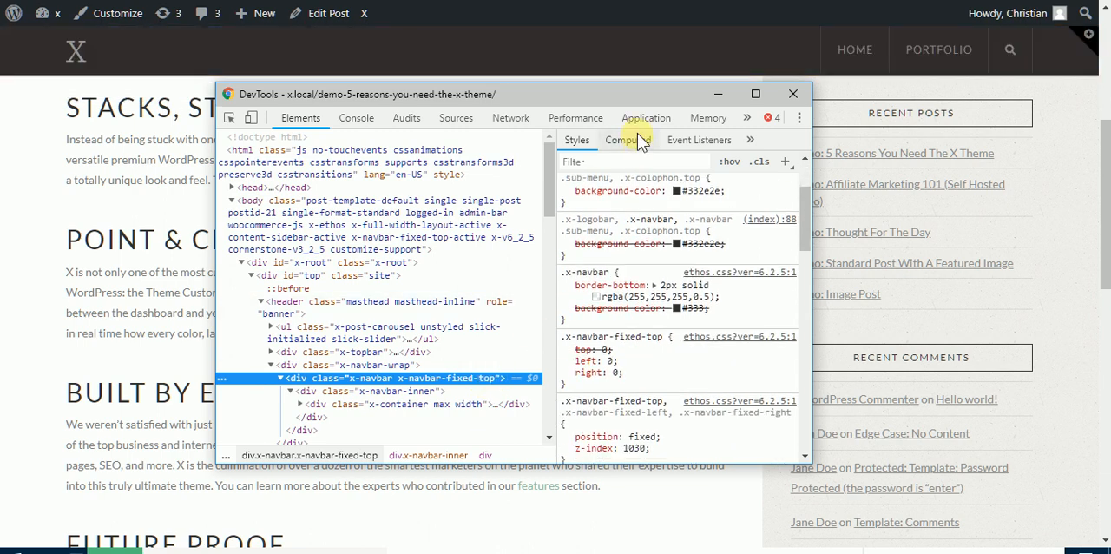
left_click(627, 140)
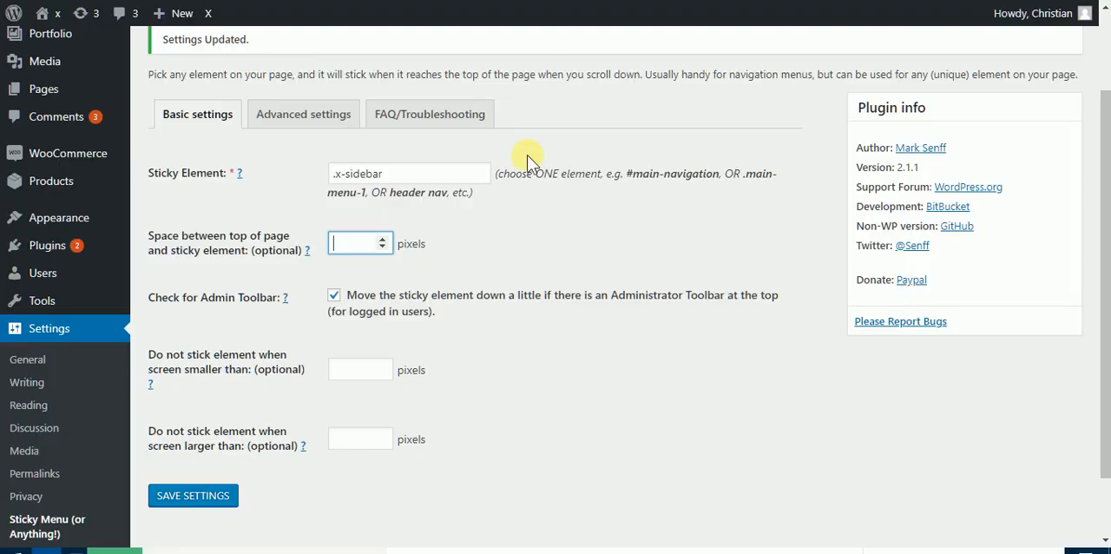
- Set 60 pixels of space above the sticky sidebar and save the settings
type("60")
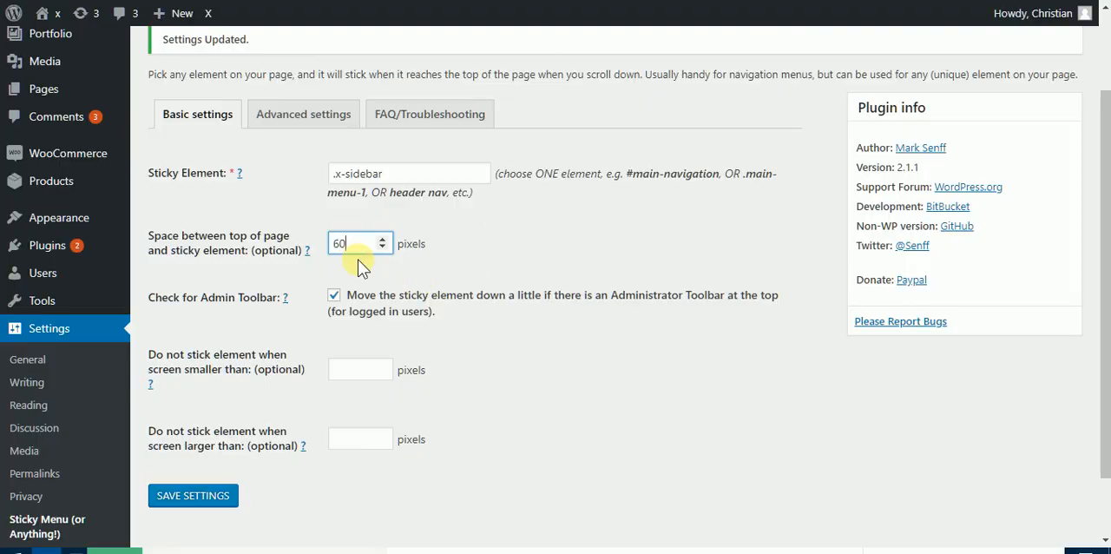
left_click(193, 494)
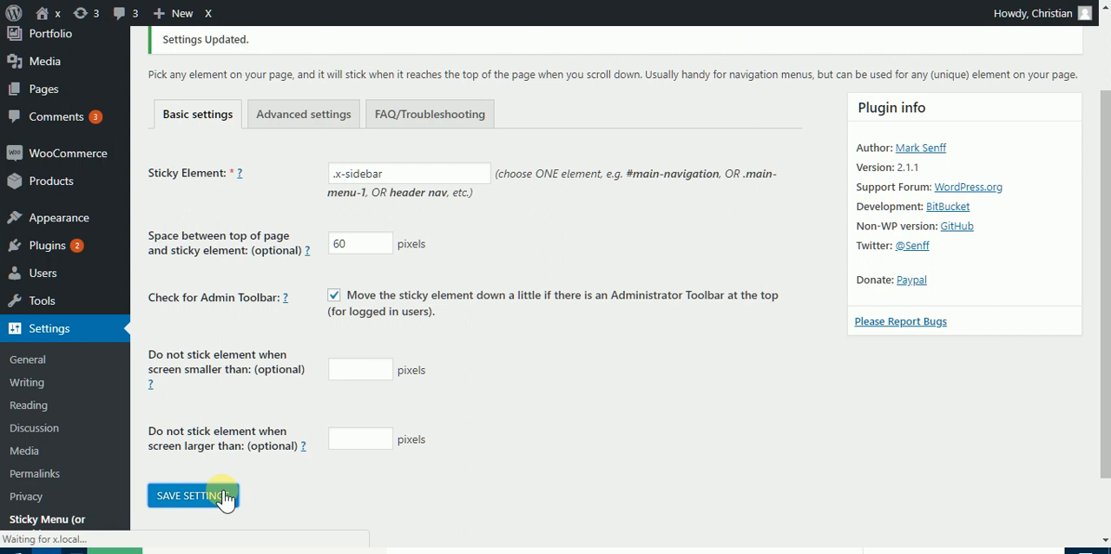
left_click(190, 495)
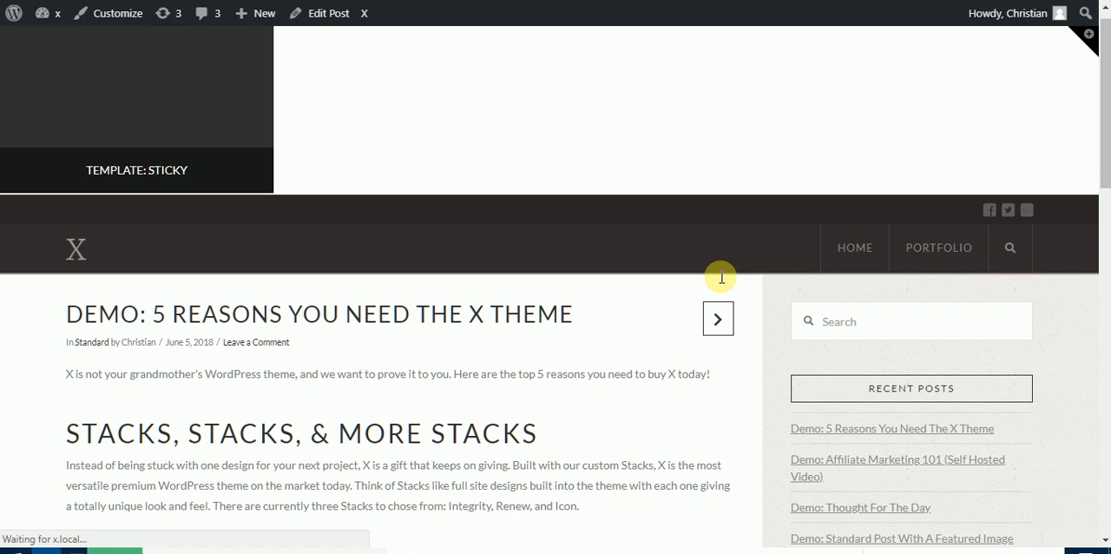
- Scroll the reloaded demo post to test how the sticky sidebar behaves
scroll("down", 3)
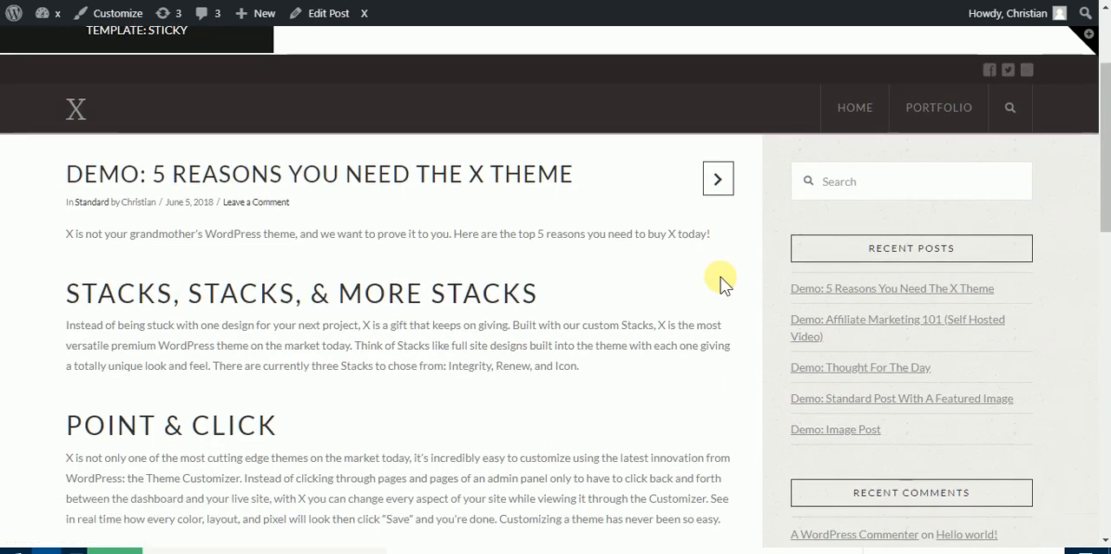
scroll("down", 3)
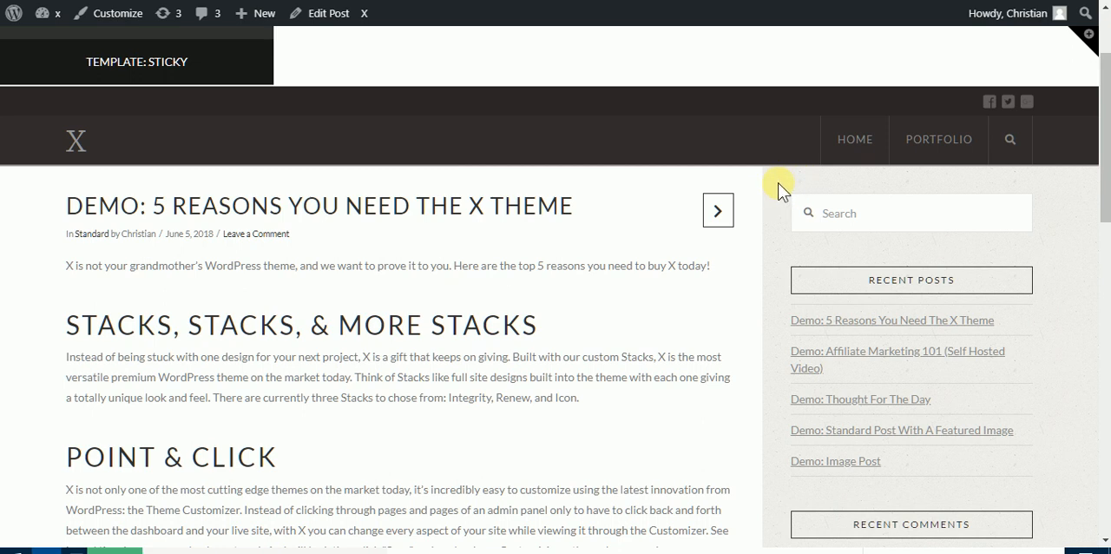
mouse_move(845, 182)
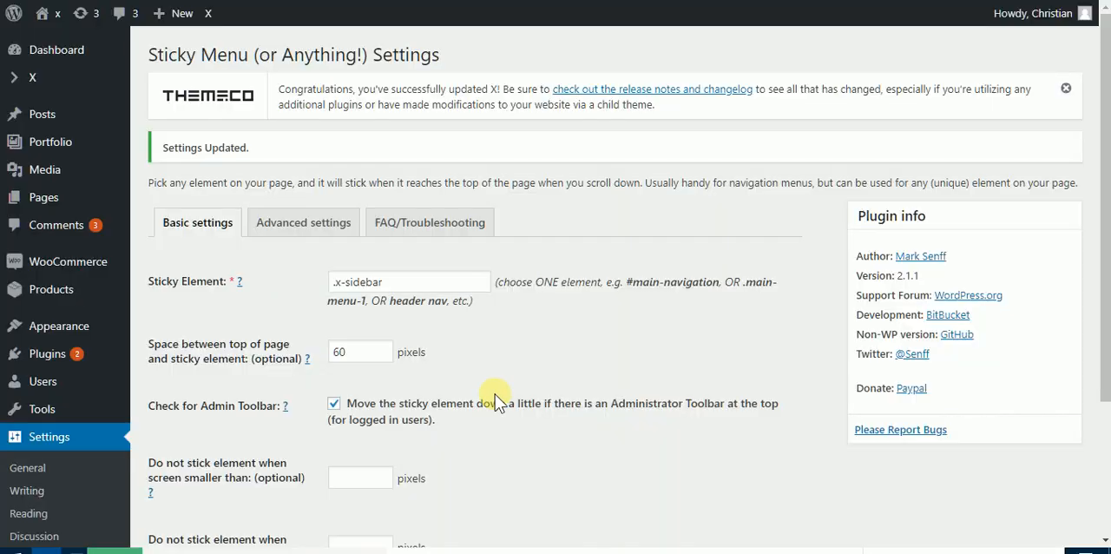
- Enter 100 in the top-spacing field and save the Sticky Menu settings
type("100")
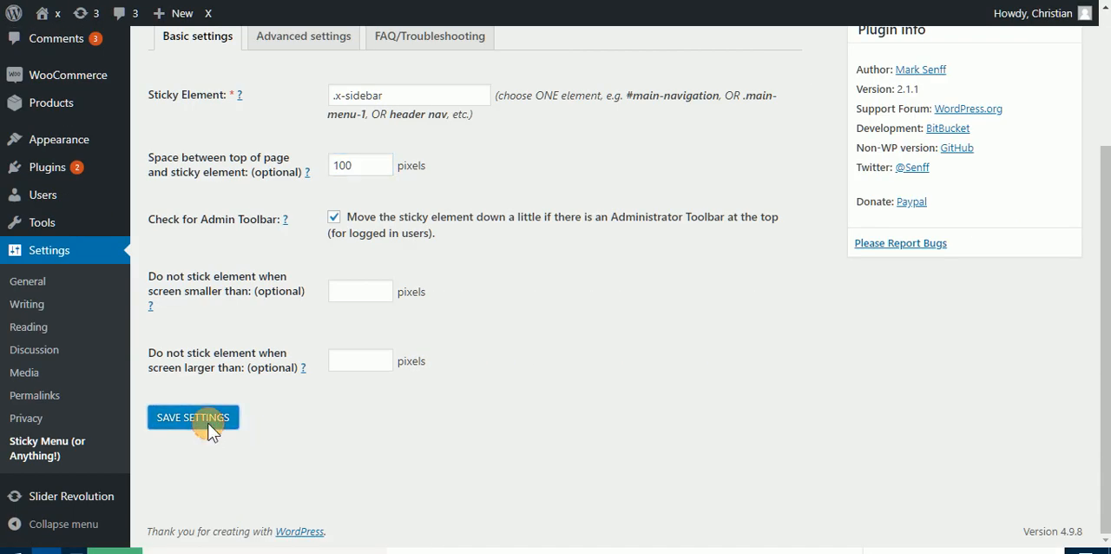
left_click(193, 416)
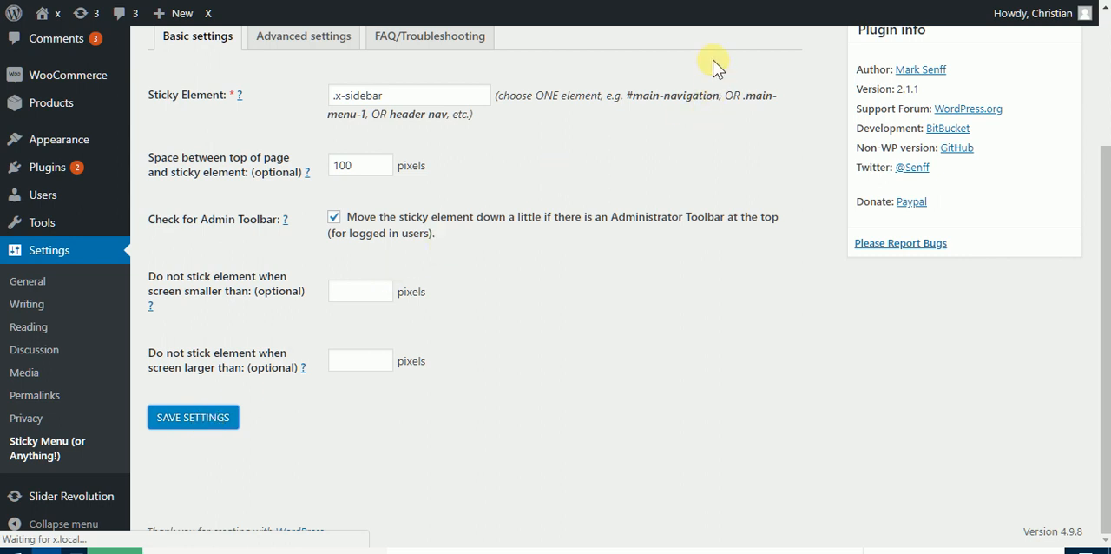
mouse_move(707, 9)
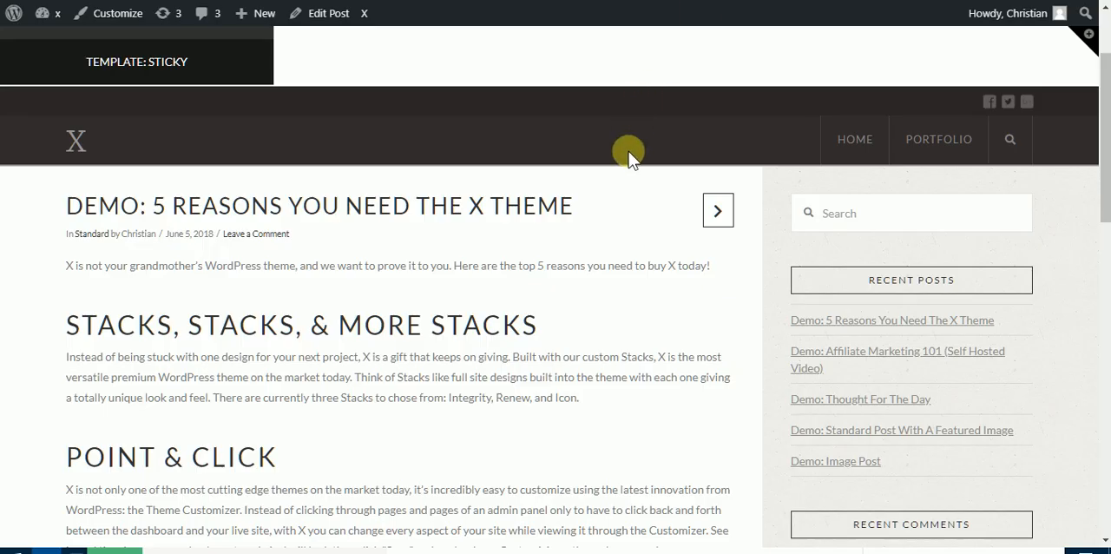
mouse_move(549, 65)
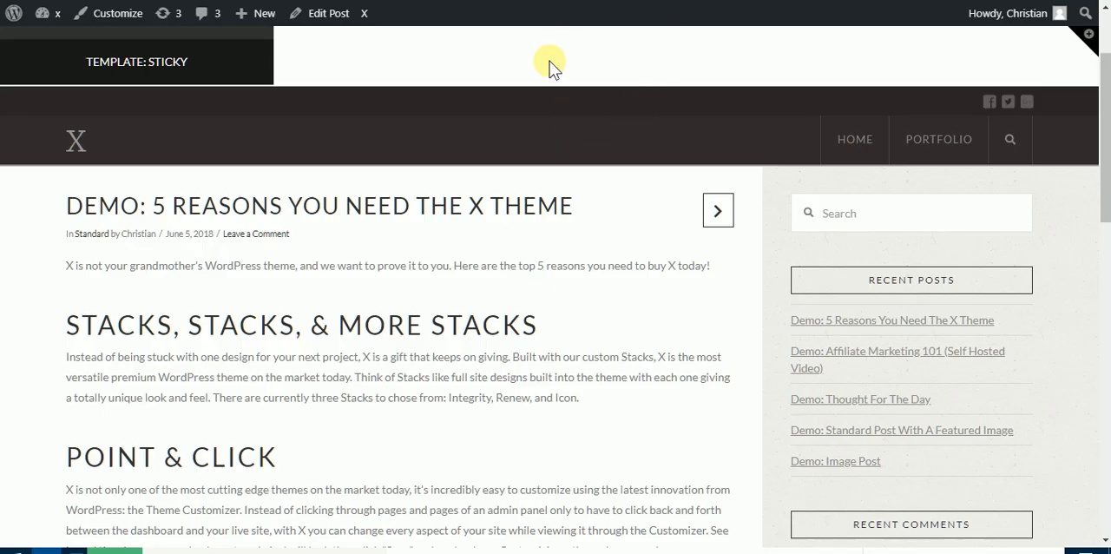
mouse_move(631, 249)
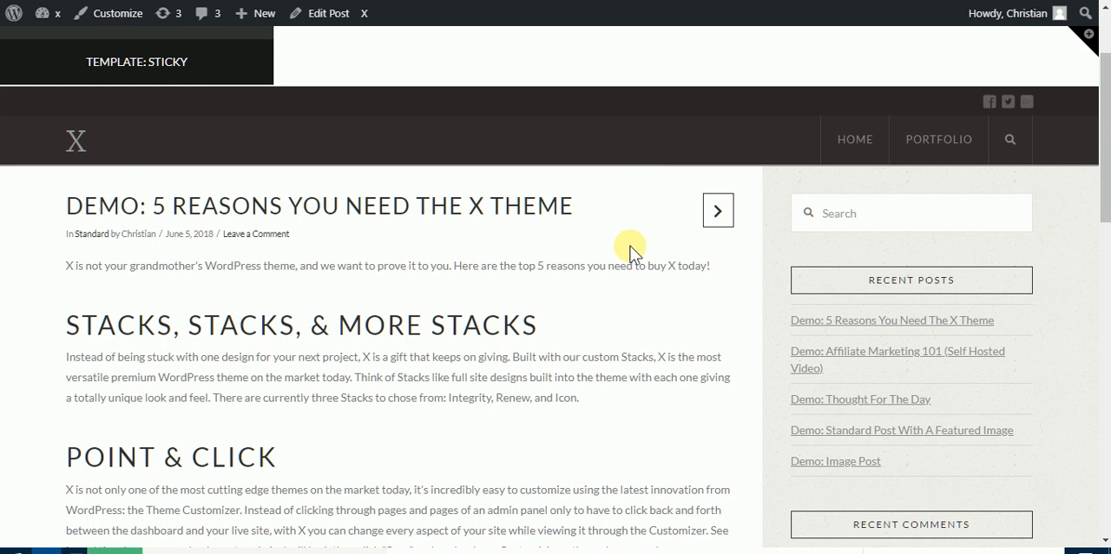
mouse_move(633, 236)
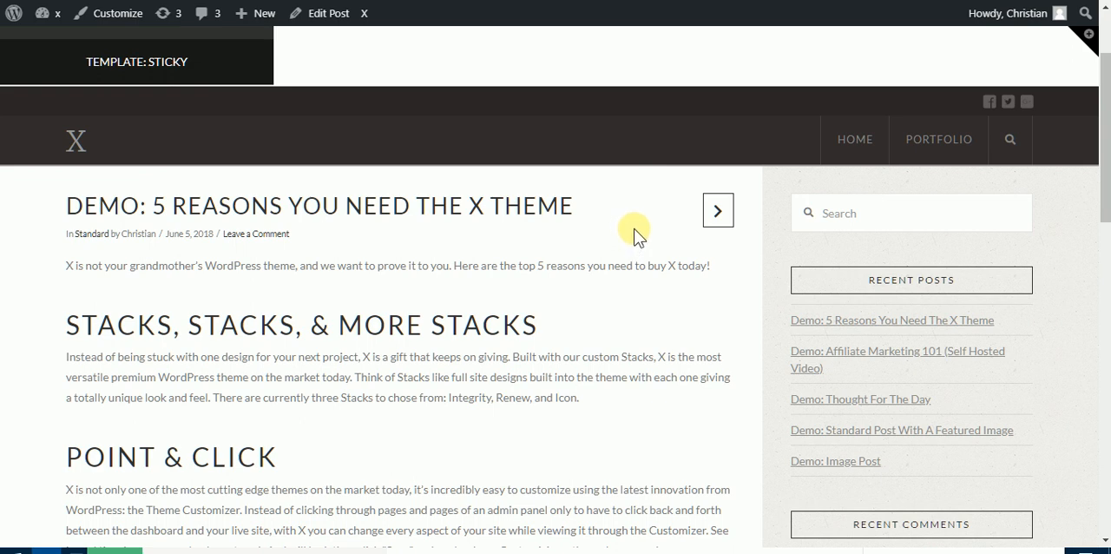
- Reload the demo post and scroll to check the sidebar with 100-pixel spacing
right_click(633, 232)
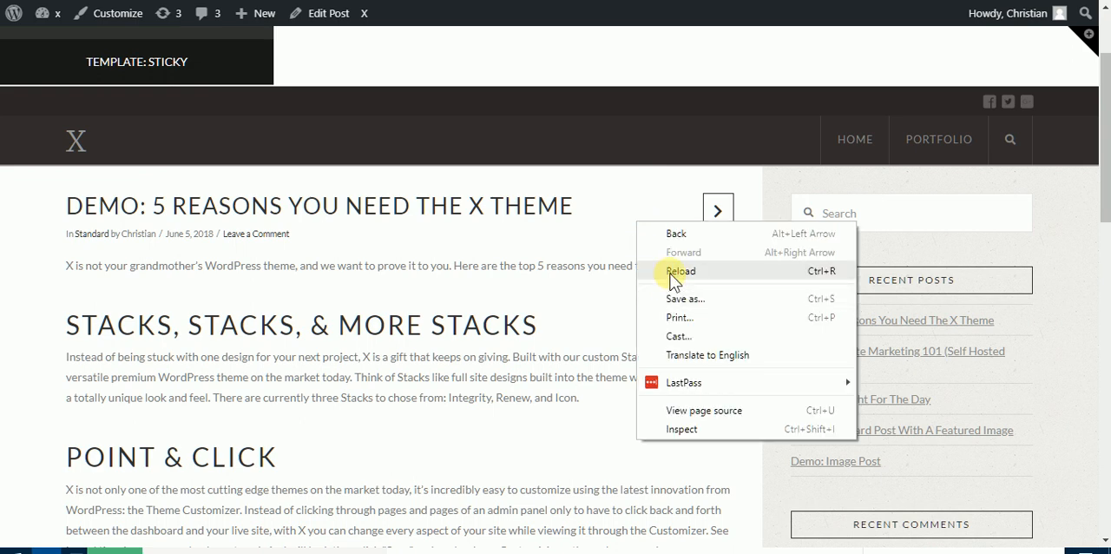
left_click(681, 271)
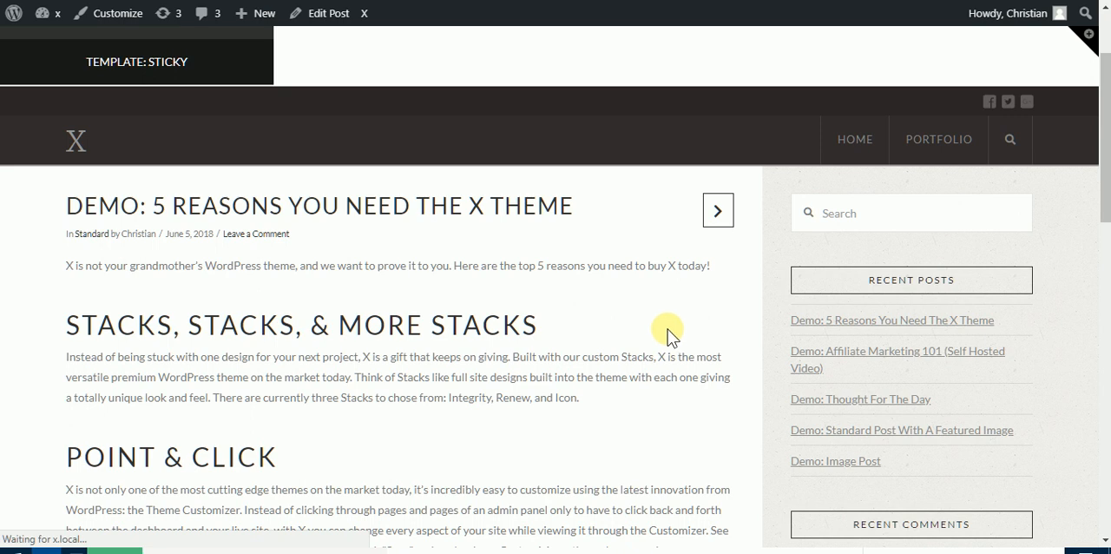
mouse_move(781, 278)
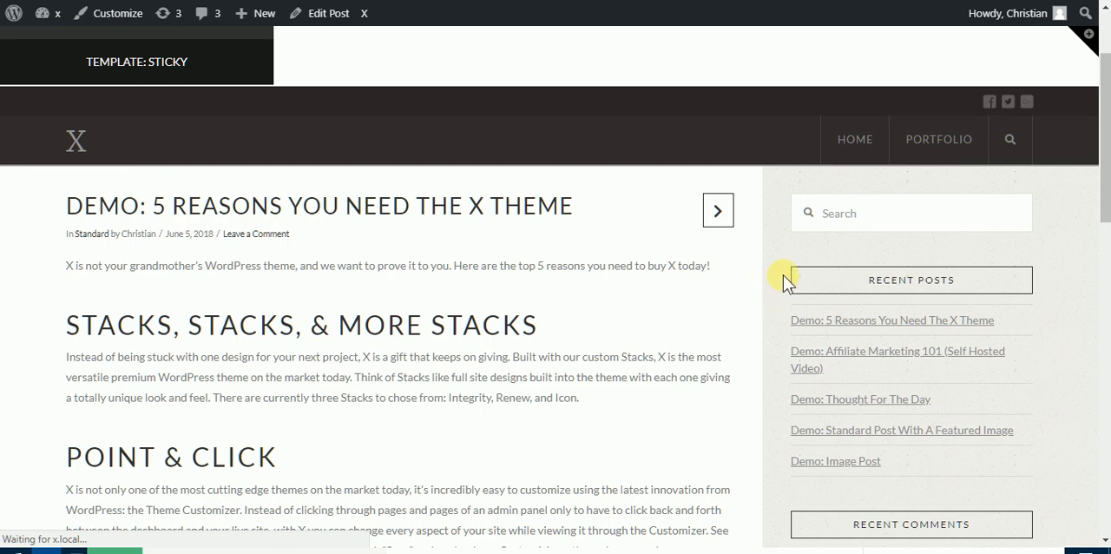
mouse_move(742, 309)
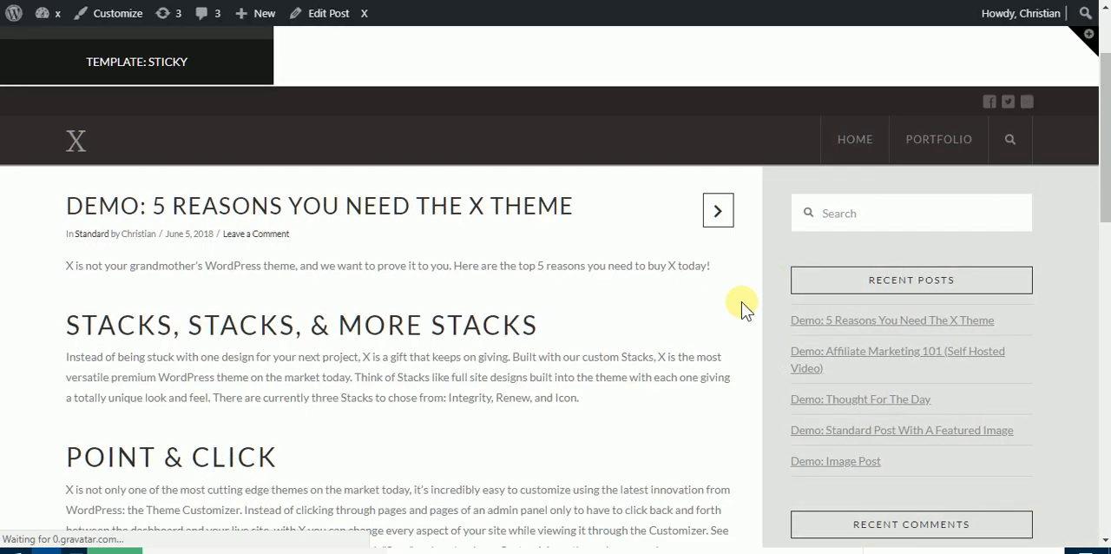
scroll("down", 3)
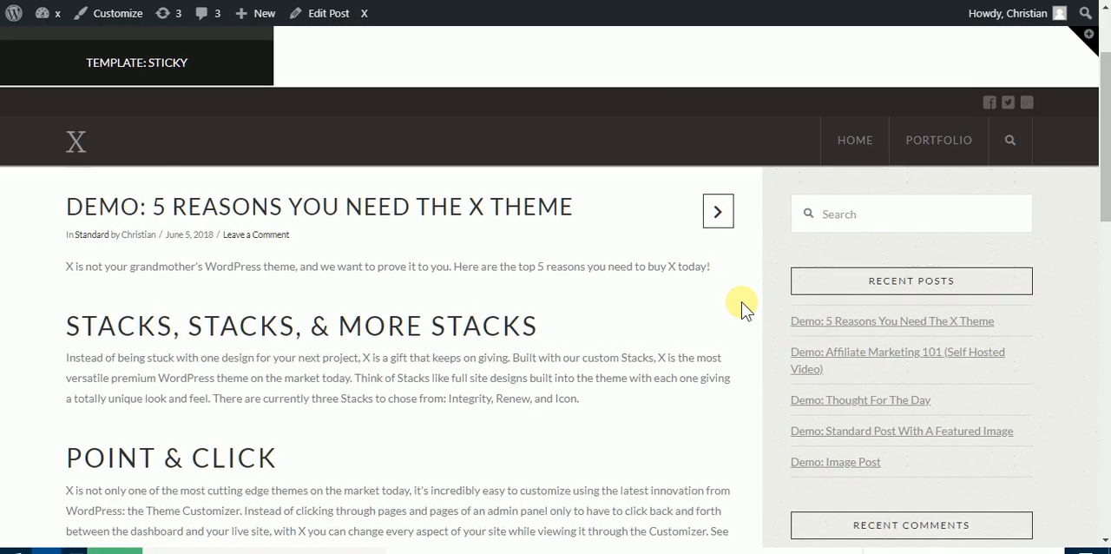
scroll("down", 3)
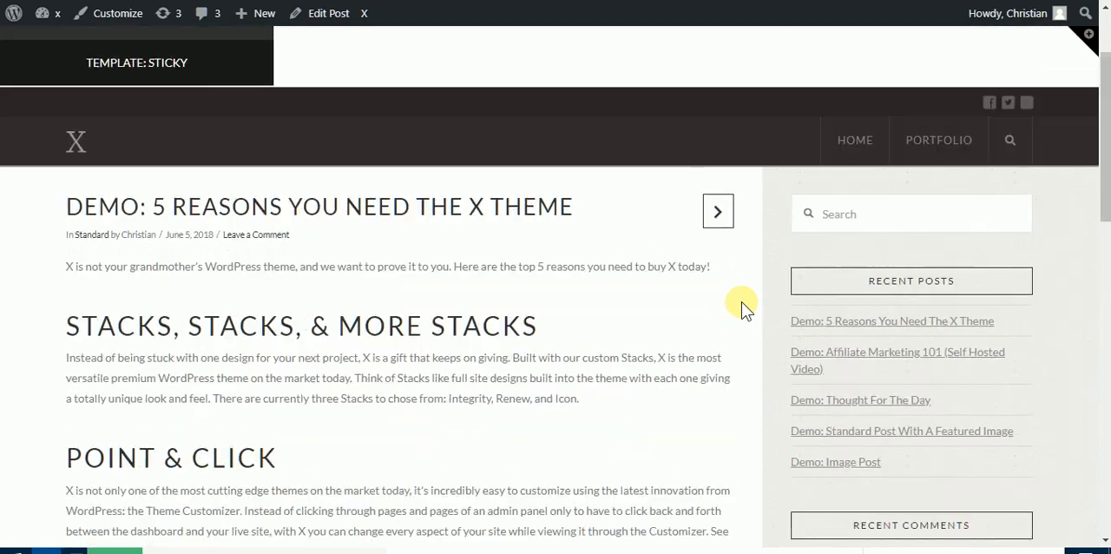
scroll("down", 3)
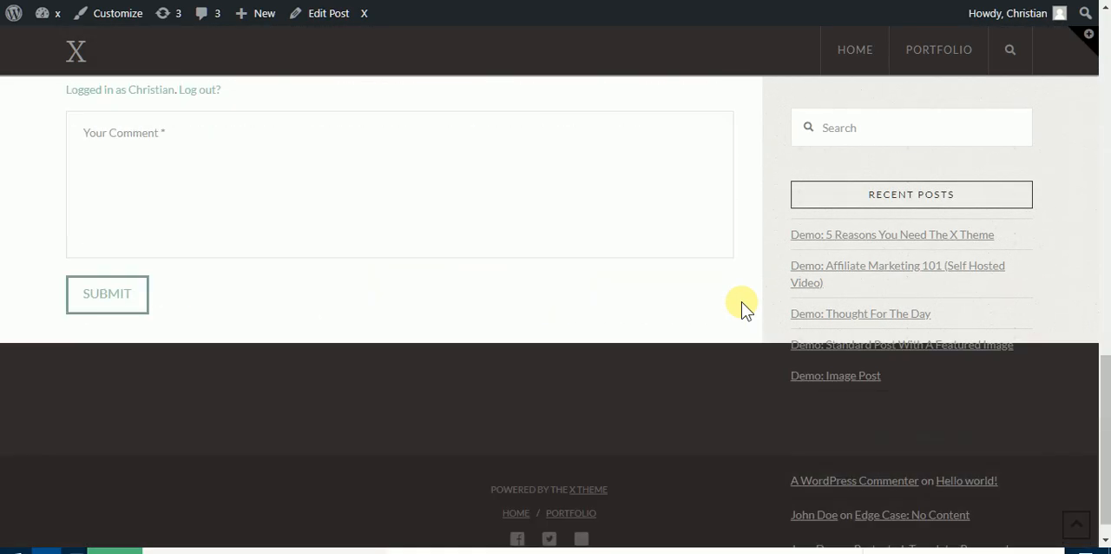
scroll("down", 3)
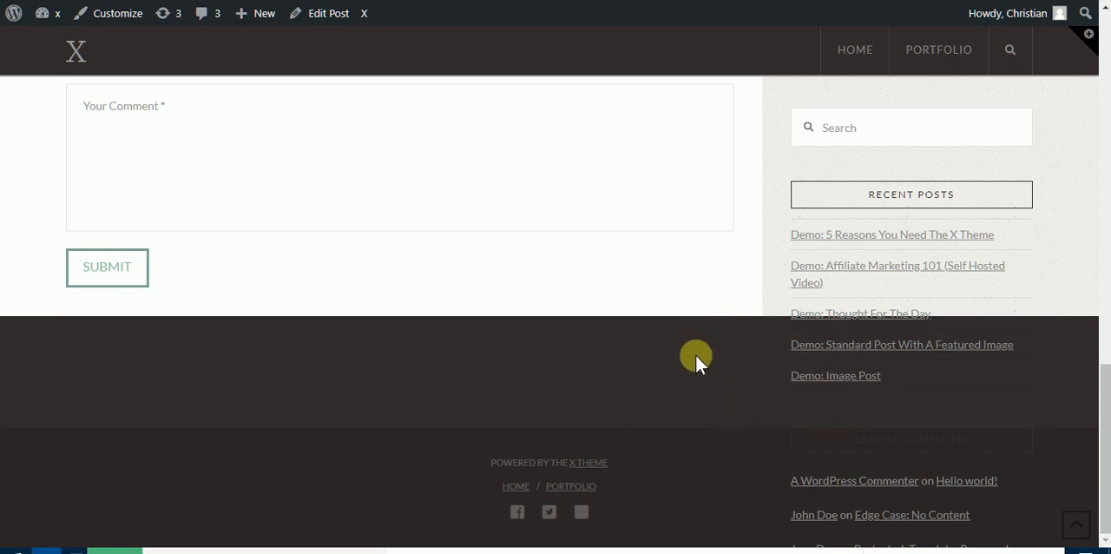
mouse_move(738, 353)
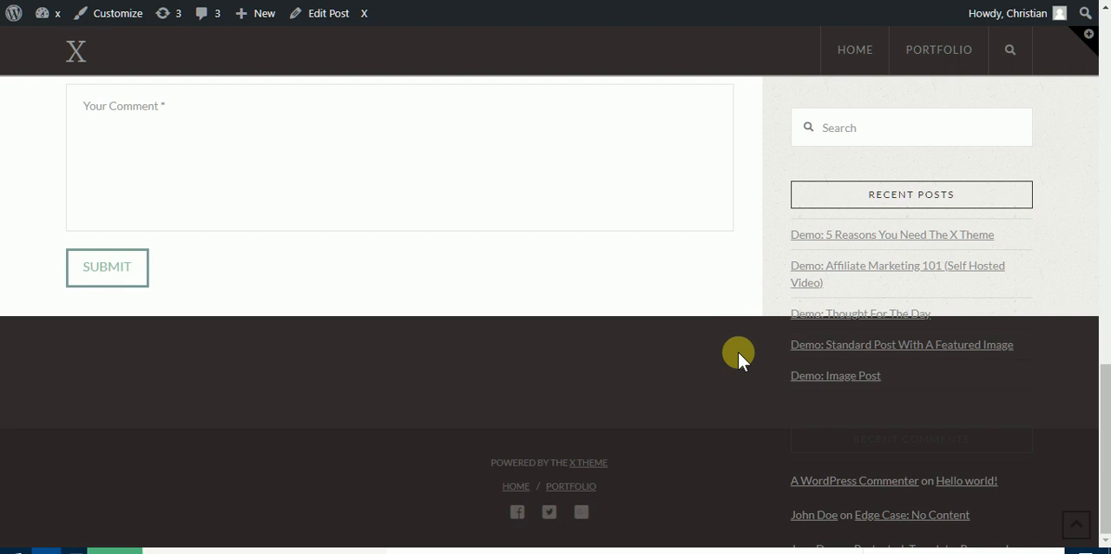
mouse_move(726, 366)
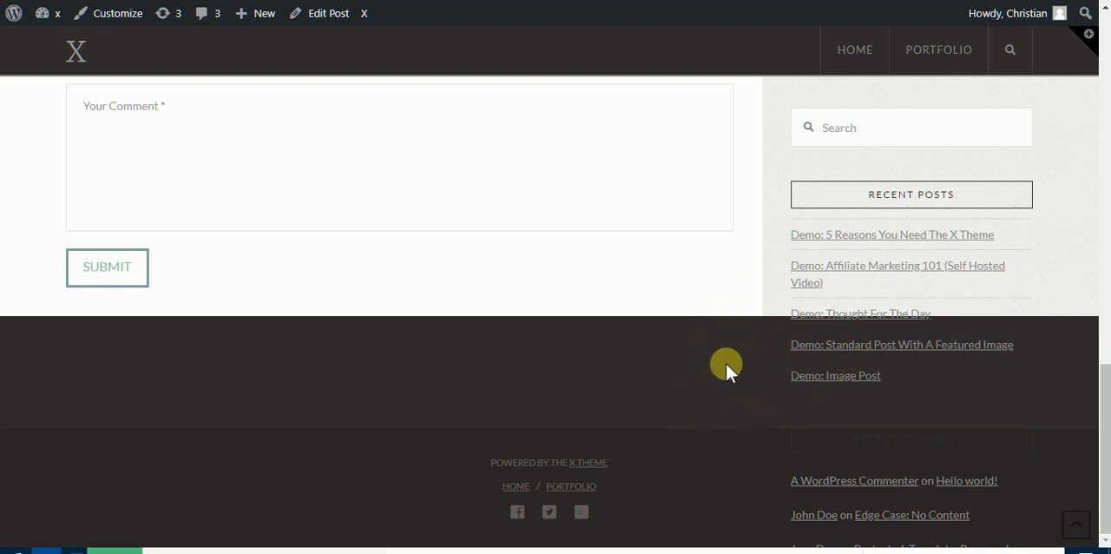
mouse_move(753, 342)
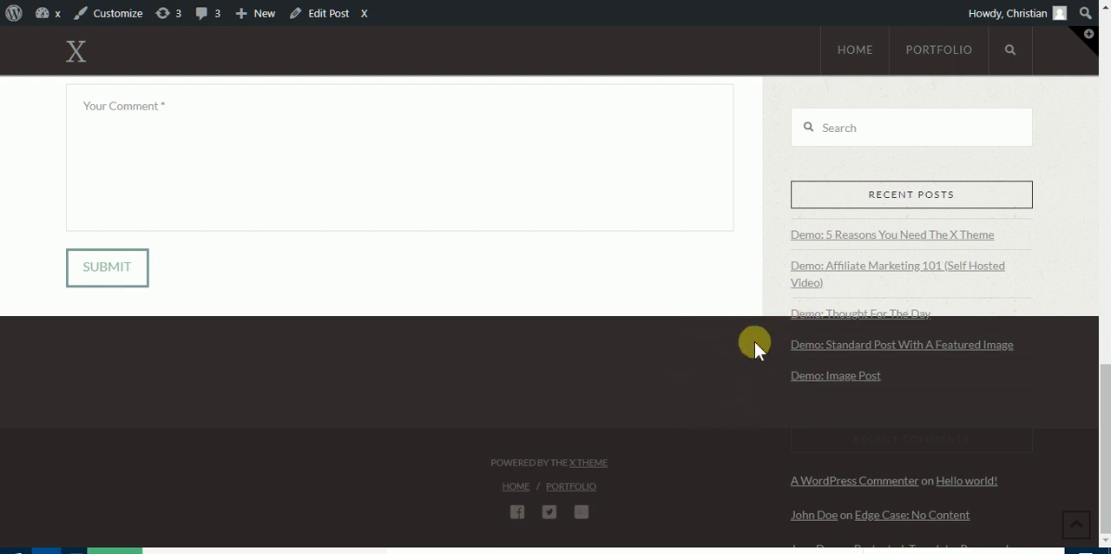
mouse_move(654, 346)
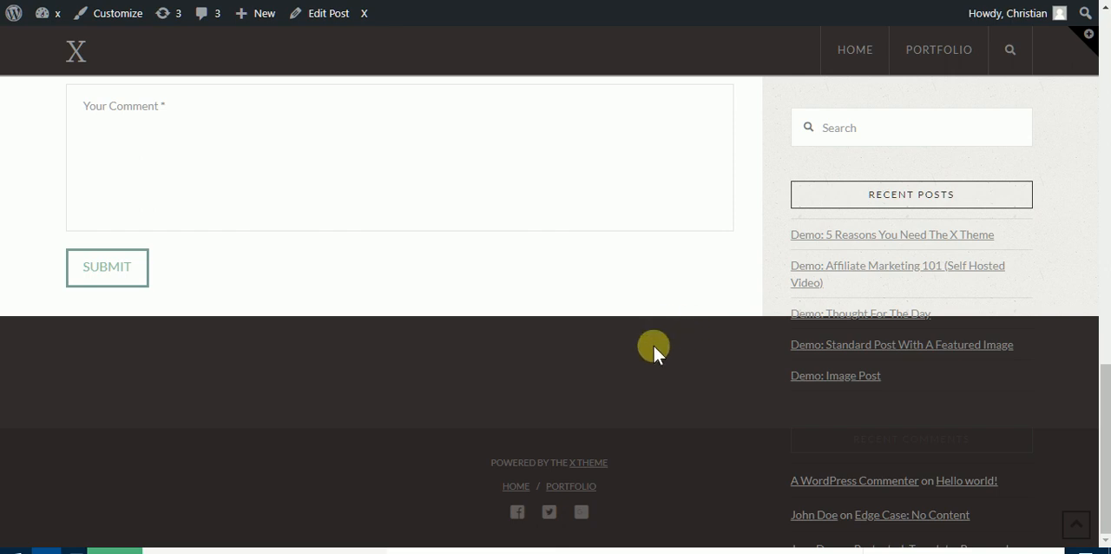
mouse_move(436, 342)
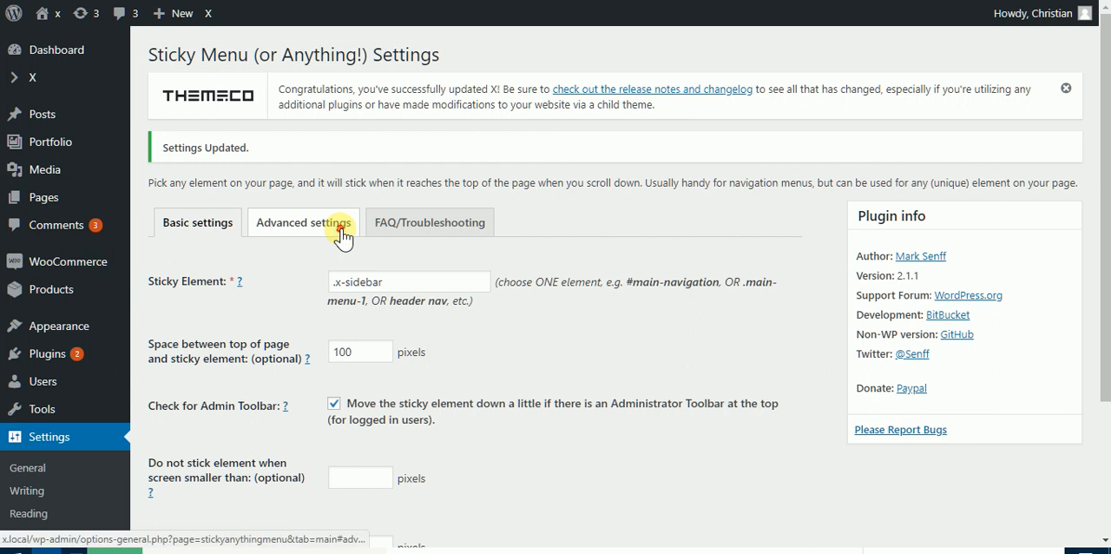
- Set the Advanced push-up element to .x-colophon.top and save the settings
left_click(303, 222)
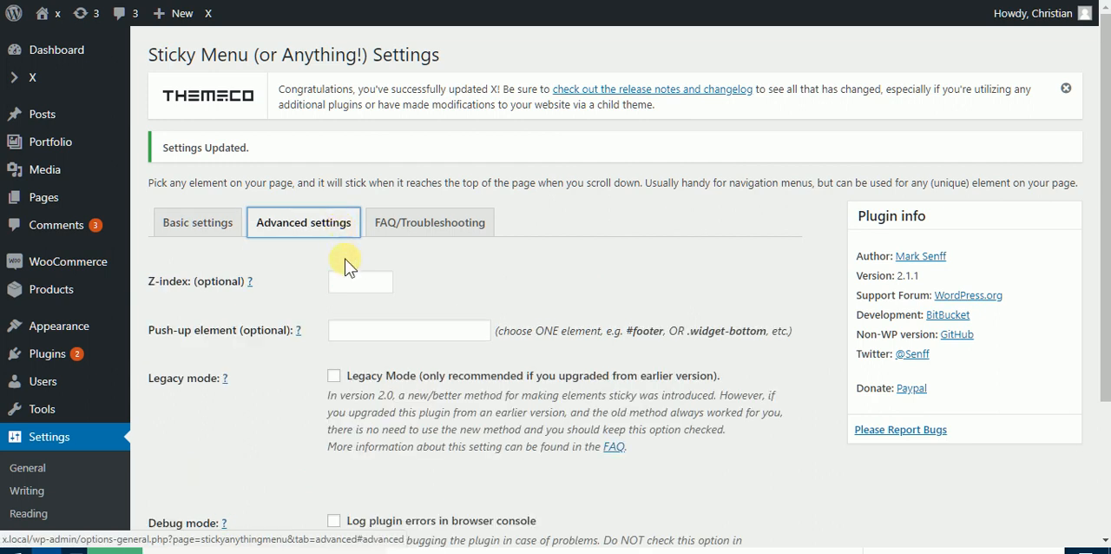
left_click(408, 330)
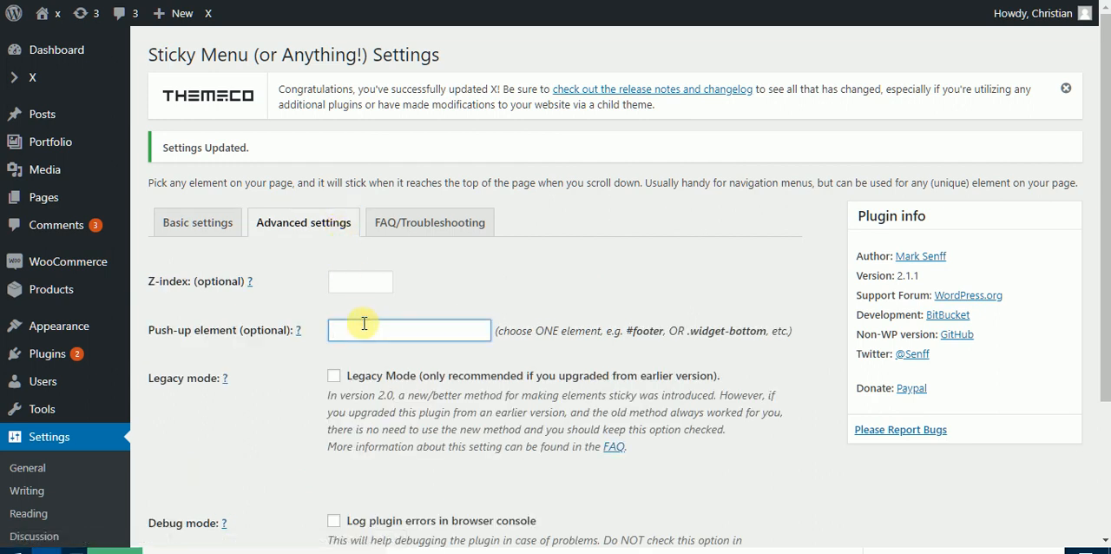
type(".")
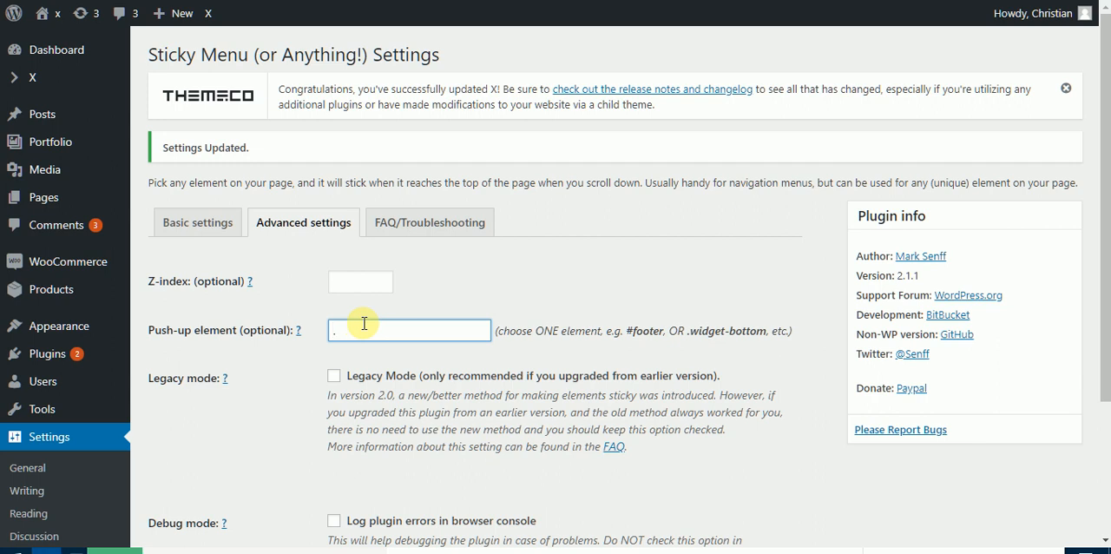
type("x-colophon top")
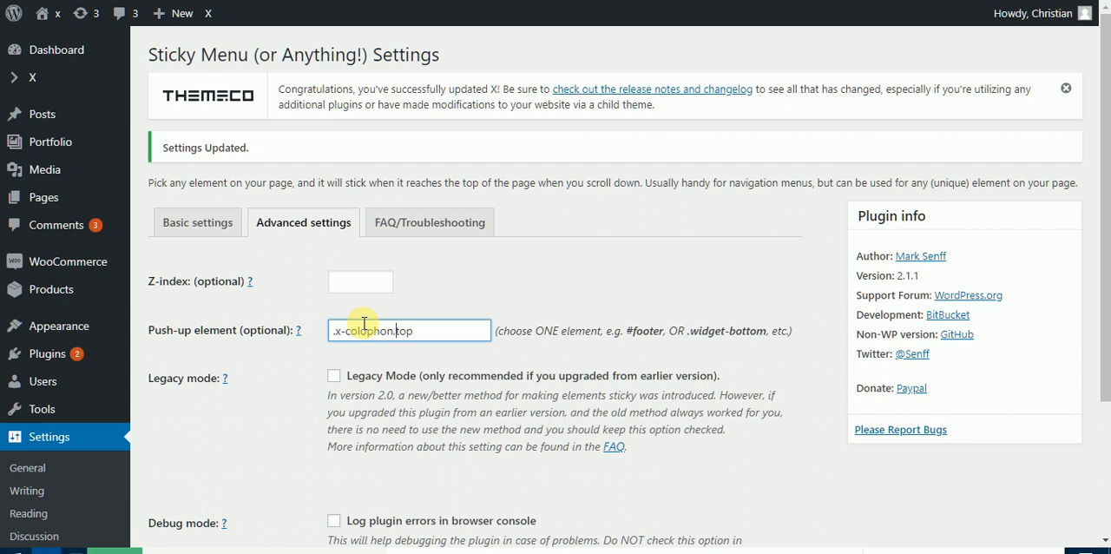
mouse_move(434, 360)
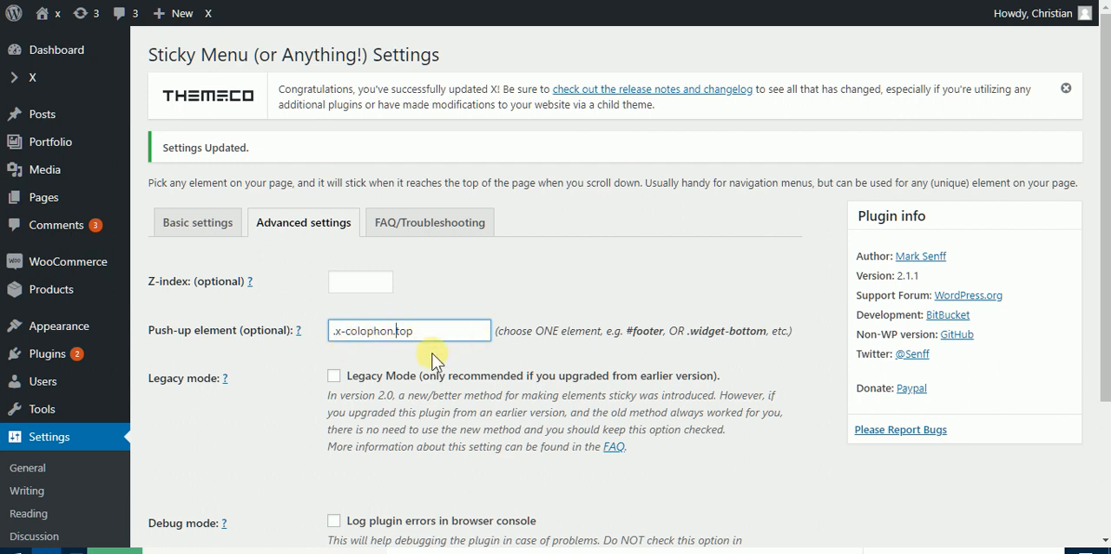
scroll("down", 3)
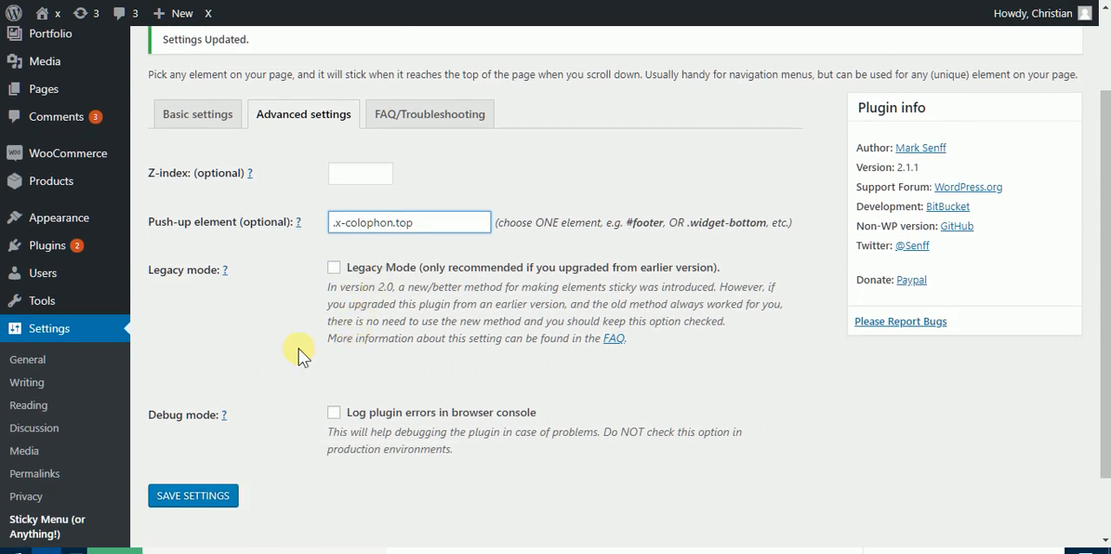
left_click(191, 494)
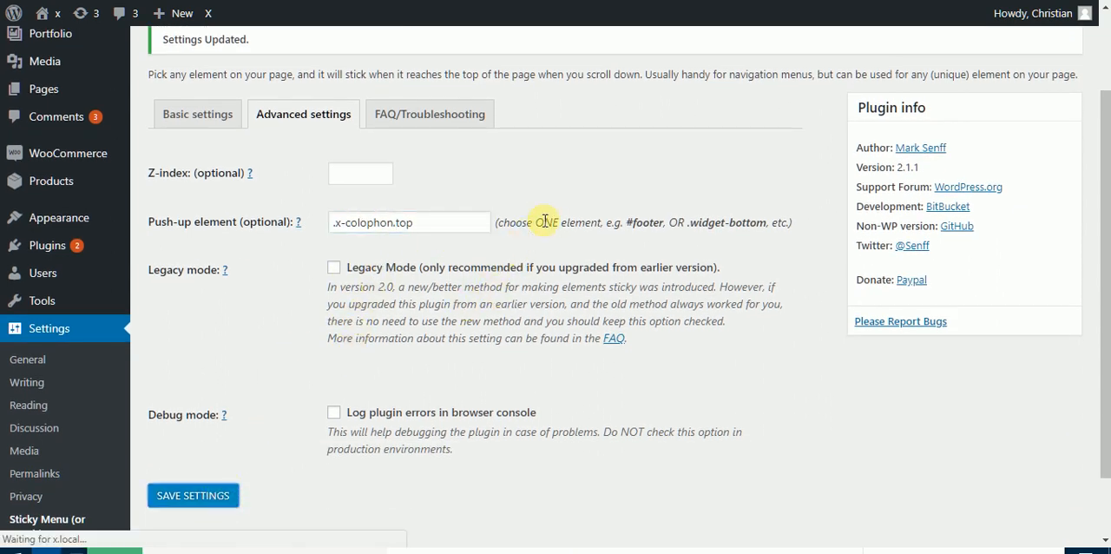
mouse_move(640, 68)
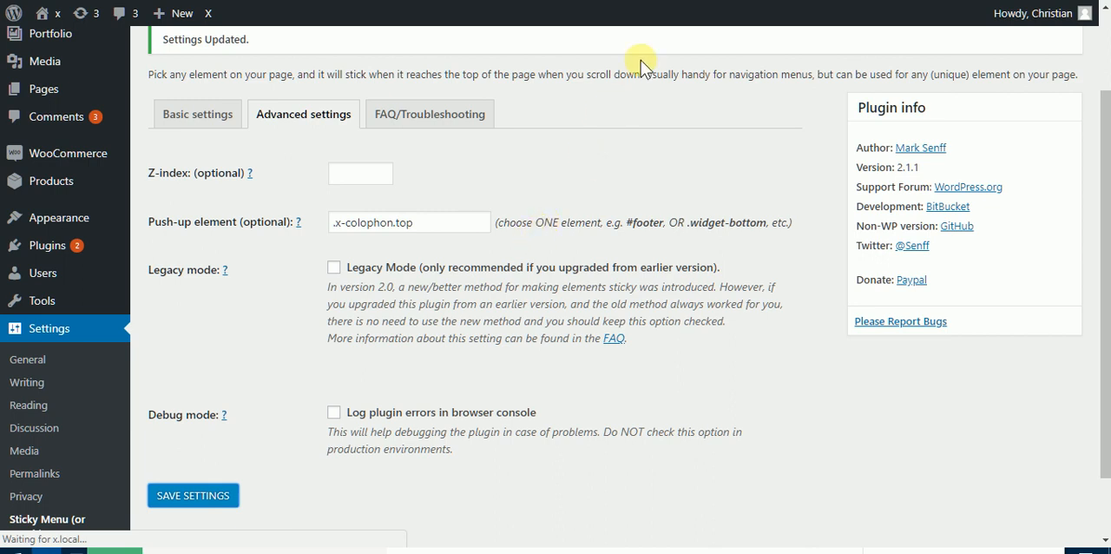
mouse_move(700, 111)
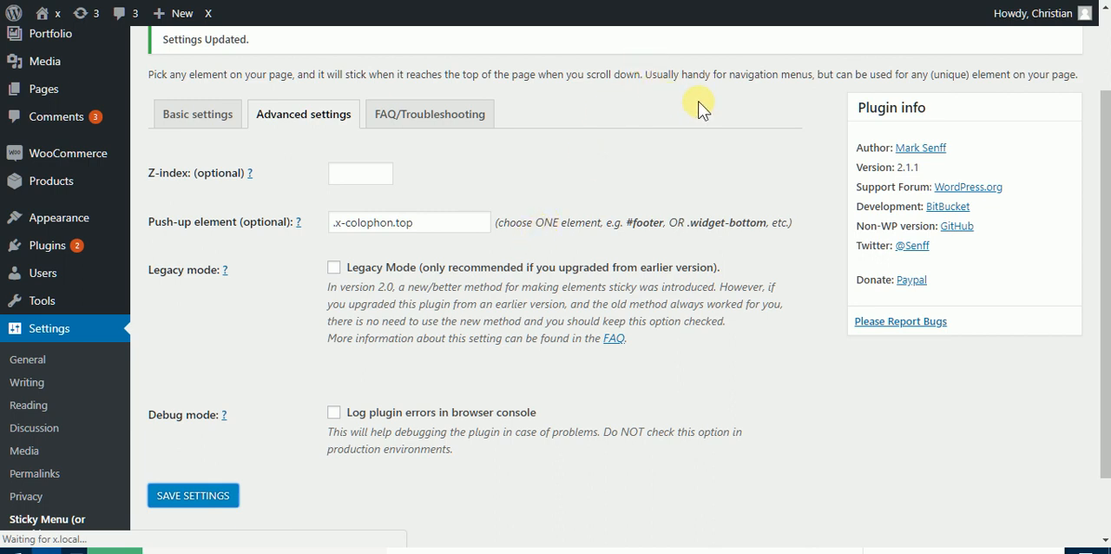
mouse_move(710, 91)
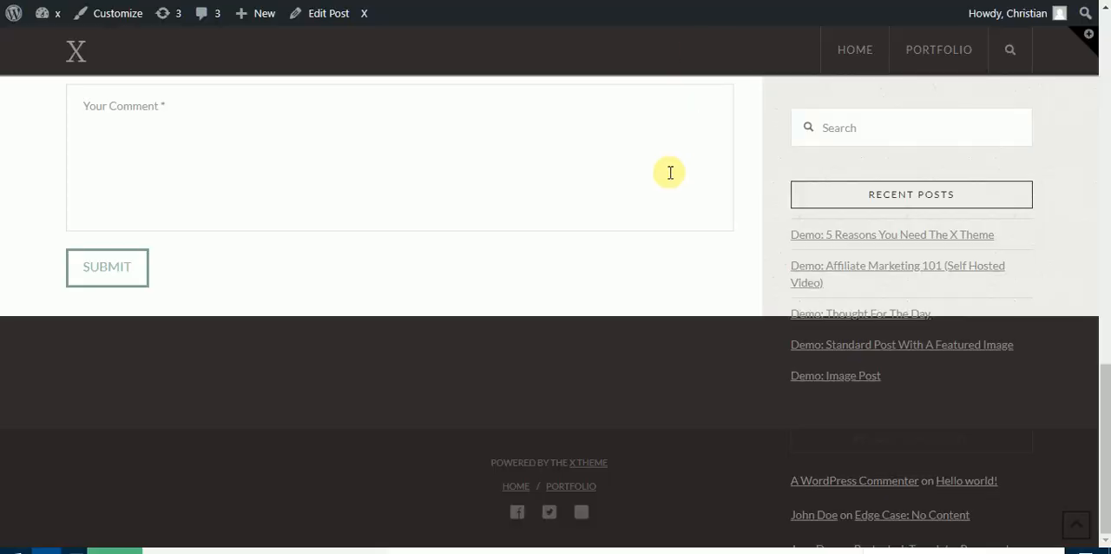
- Reload the X demo post and scroll to confirm the sticky sidebar stops above the footer
right_click(669, 172)
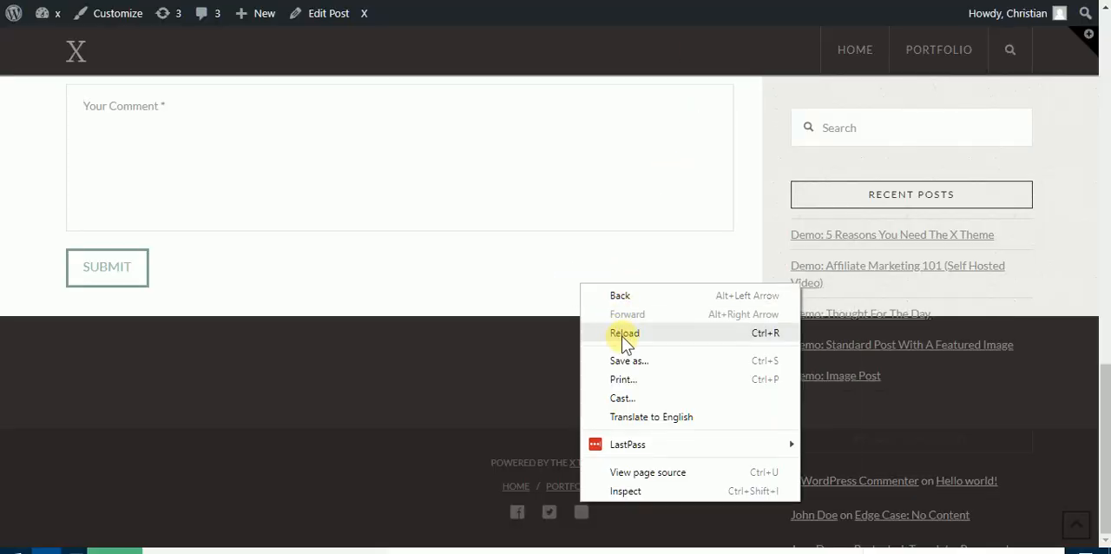
left_click(624, 332)
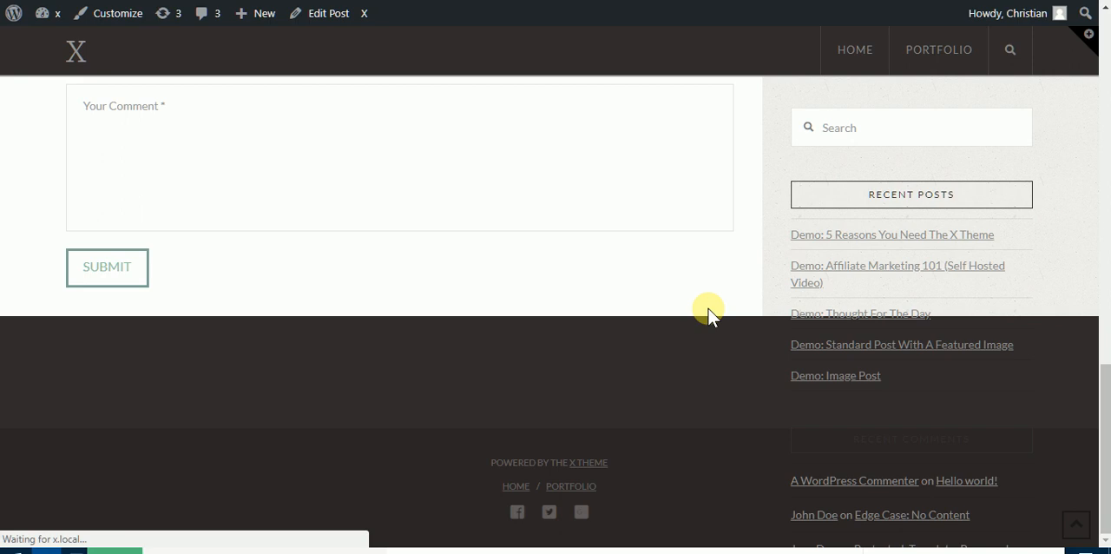
scroll("down", 3)
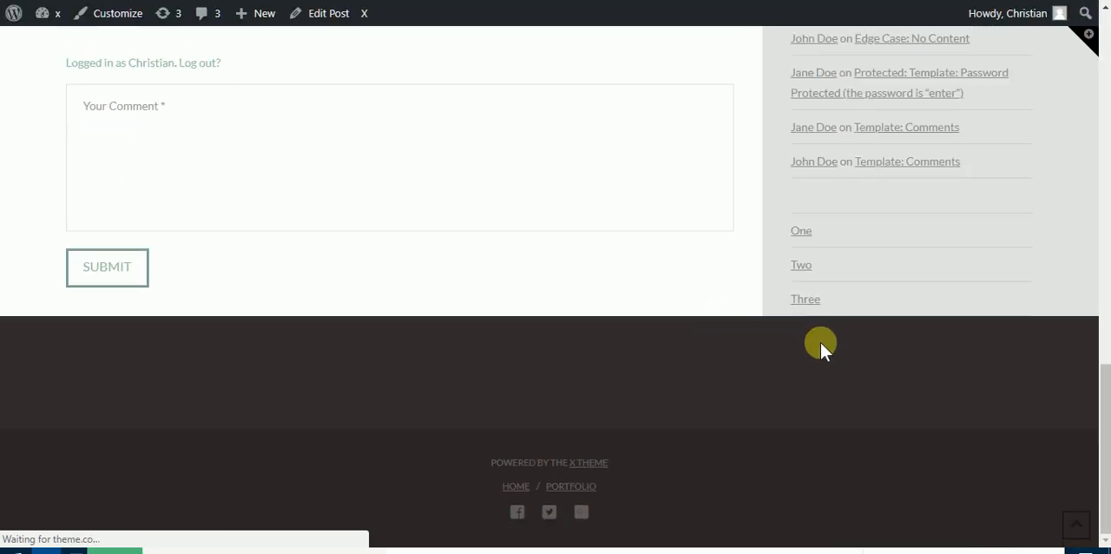
scroll("up", 3)
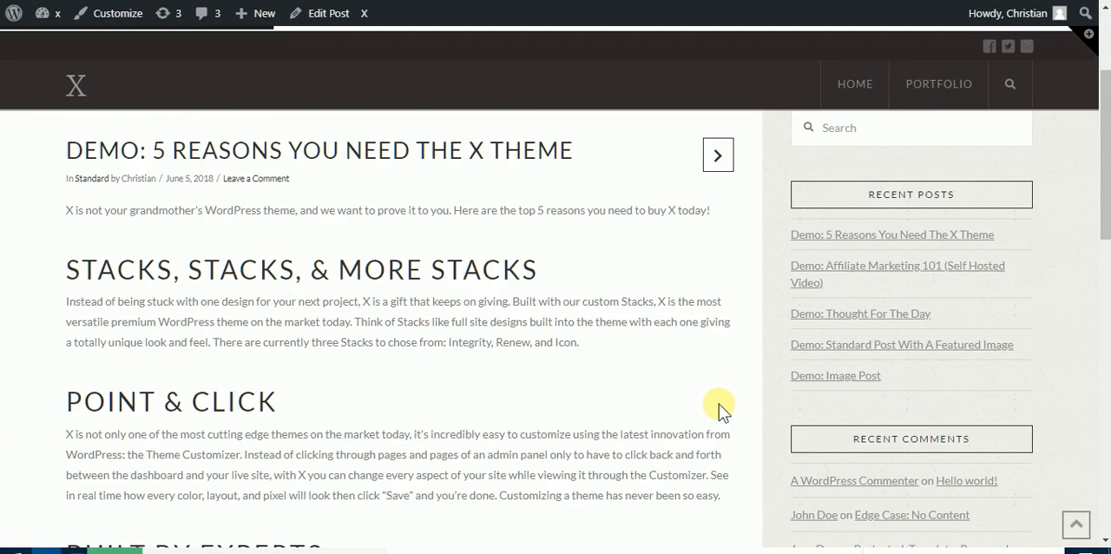
scroll("down", 3)
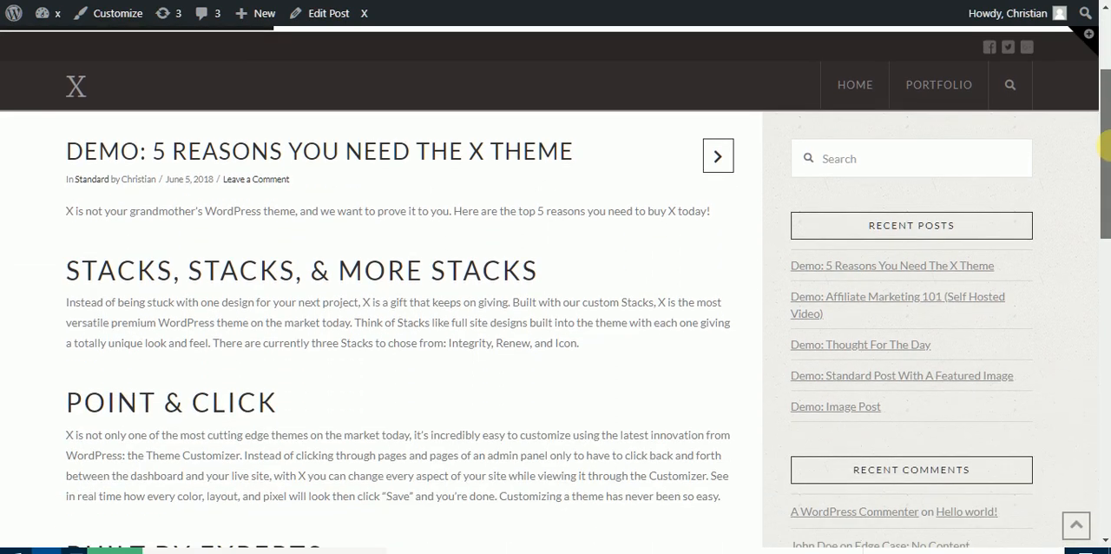
scroll("down", 3)
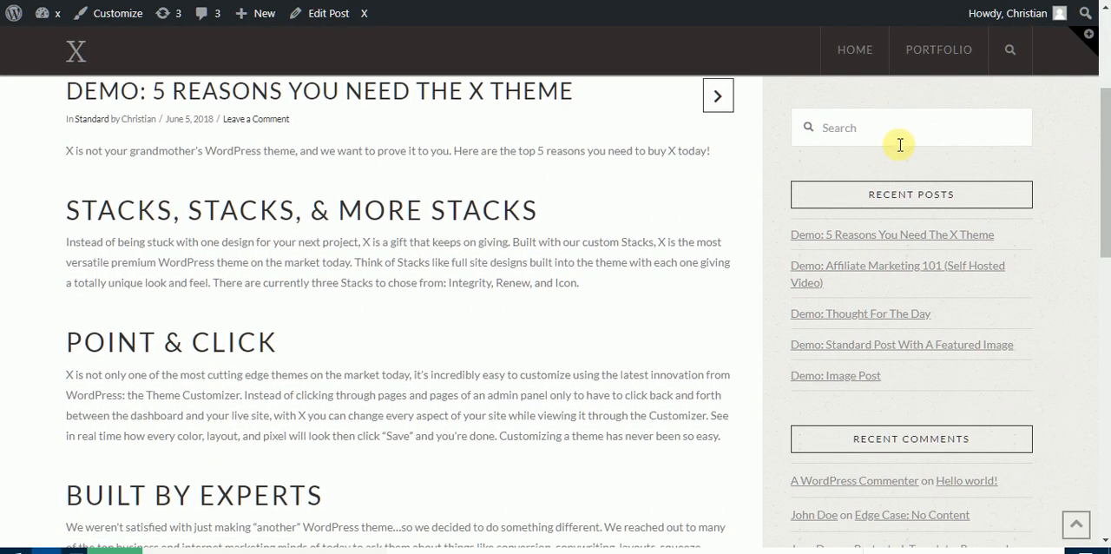
mouse_move(874, 97)
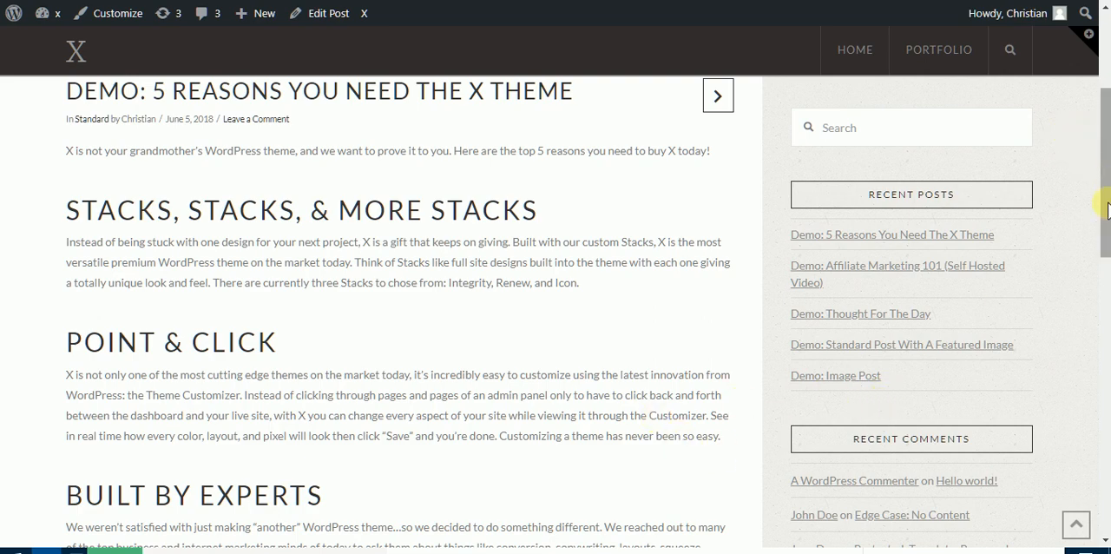
scroll("down", 3)
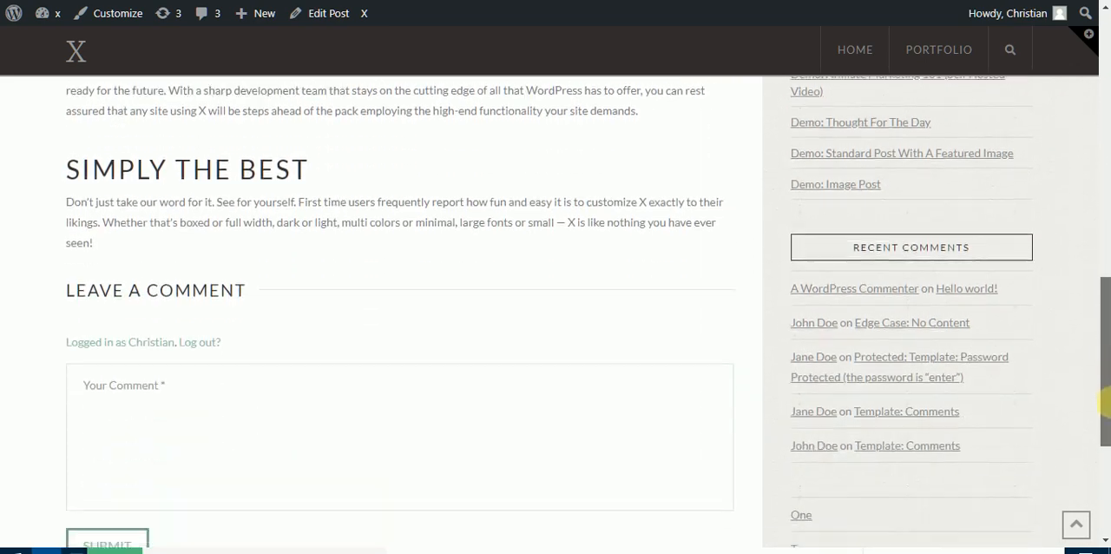
scroll("down", 3)
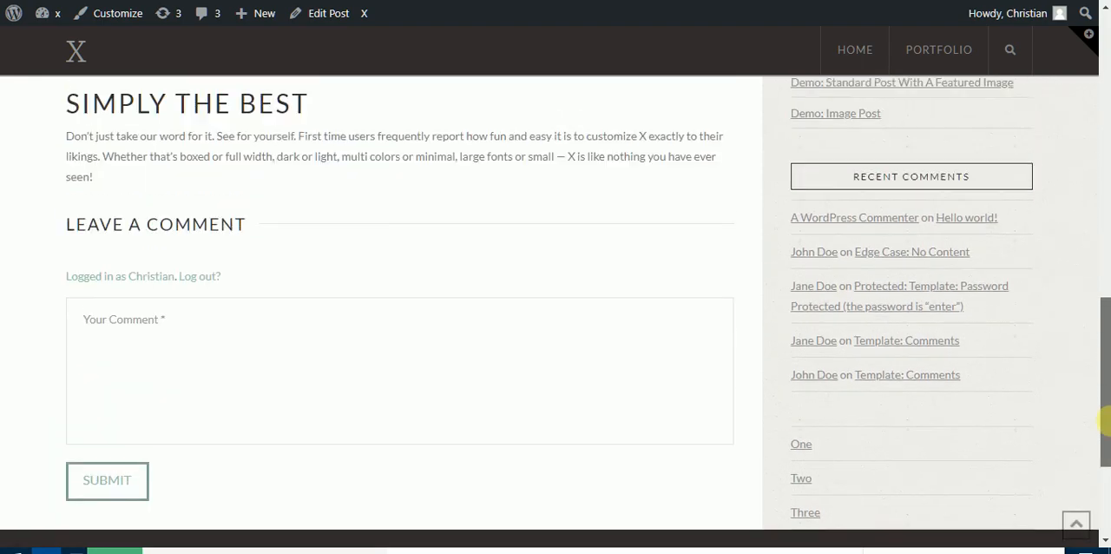
scroll("up", 3)
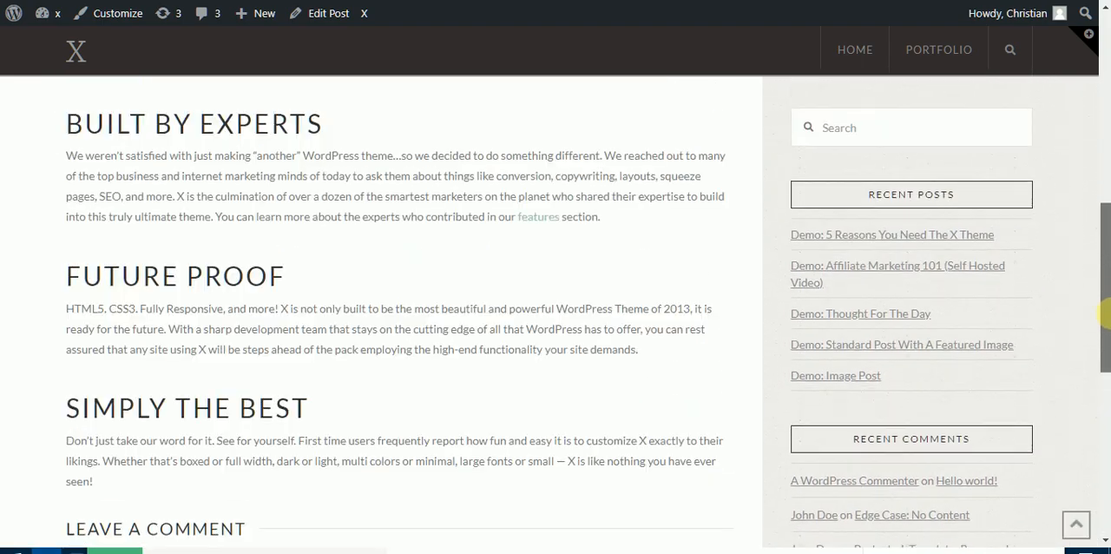